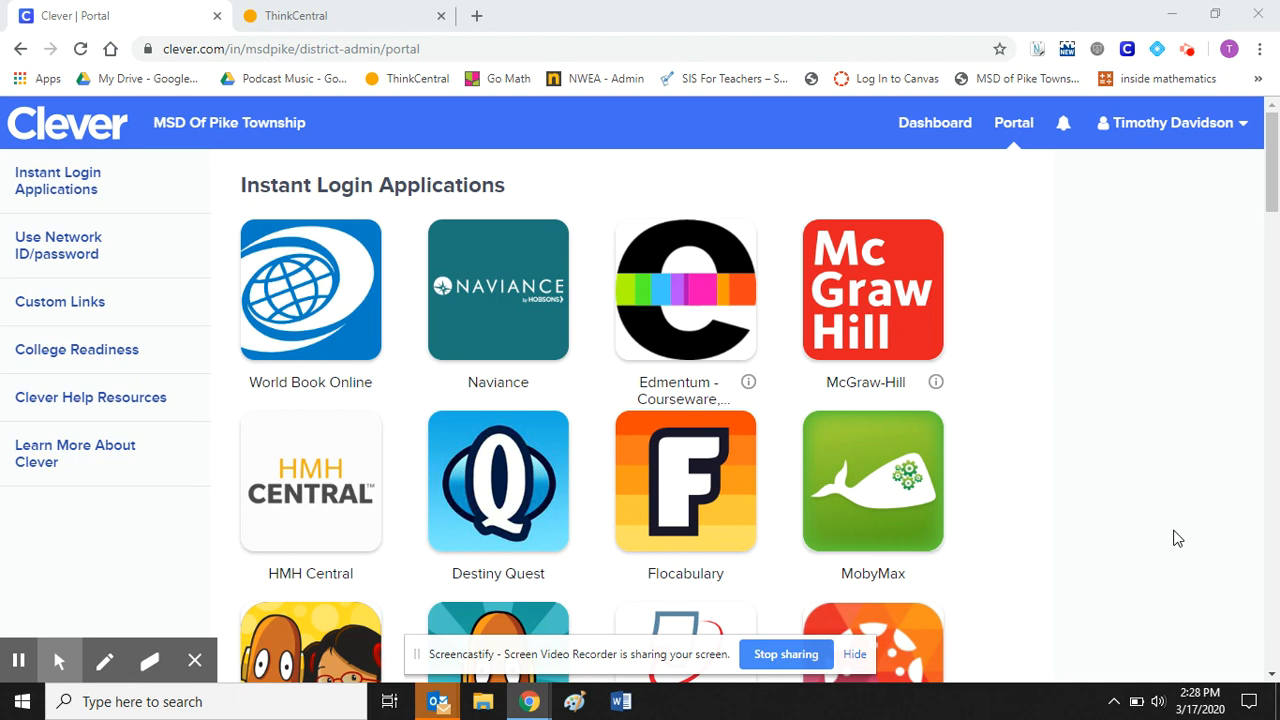
mouse_move(1040, 300)
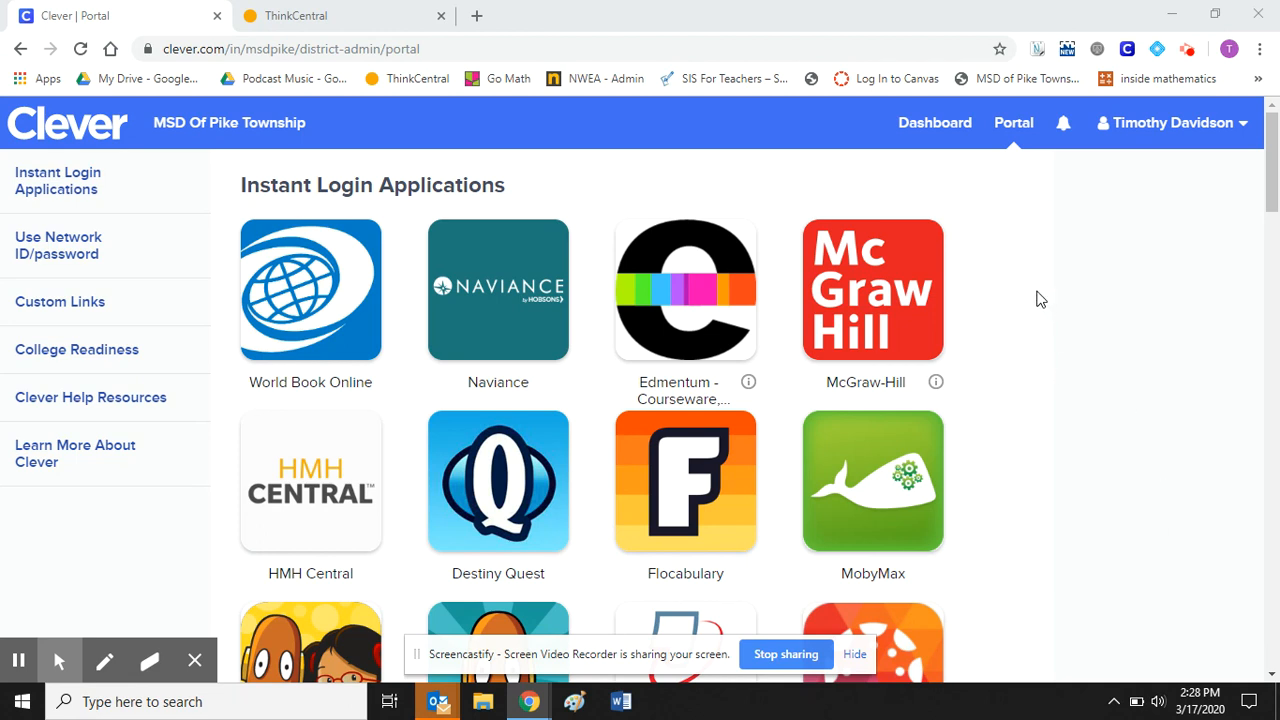
mouse_move(740, 220)
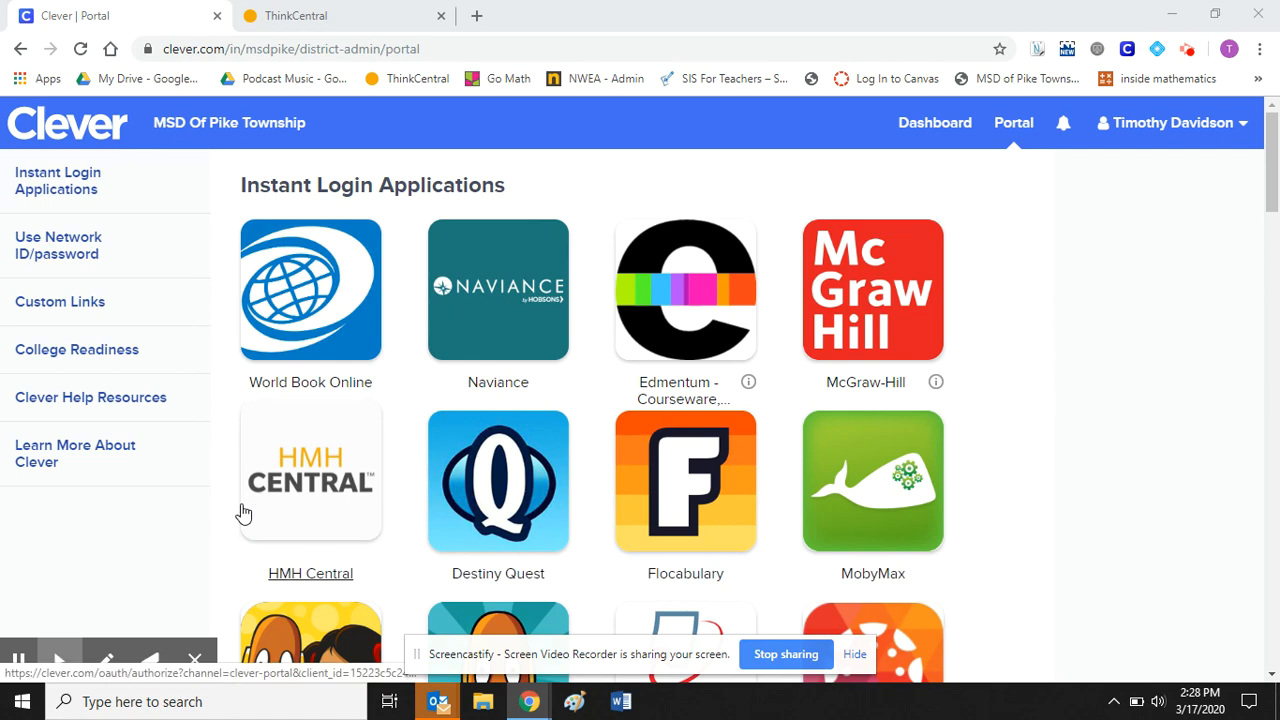
Step: Launch ThinkCentral from the Clever portal and go to the Things to Do assignment list
scroll("down", 3)
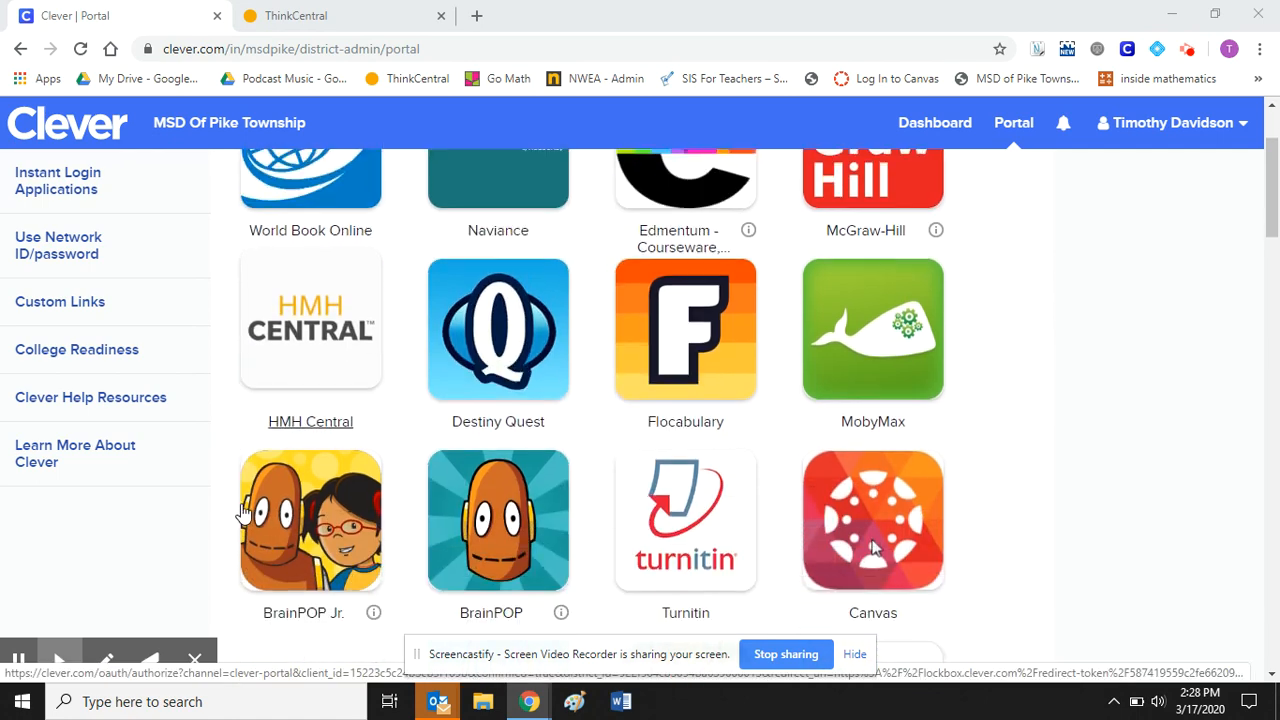
scroll("down", 3)
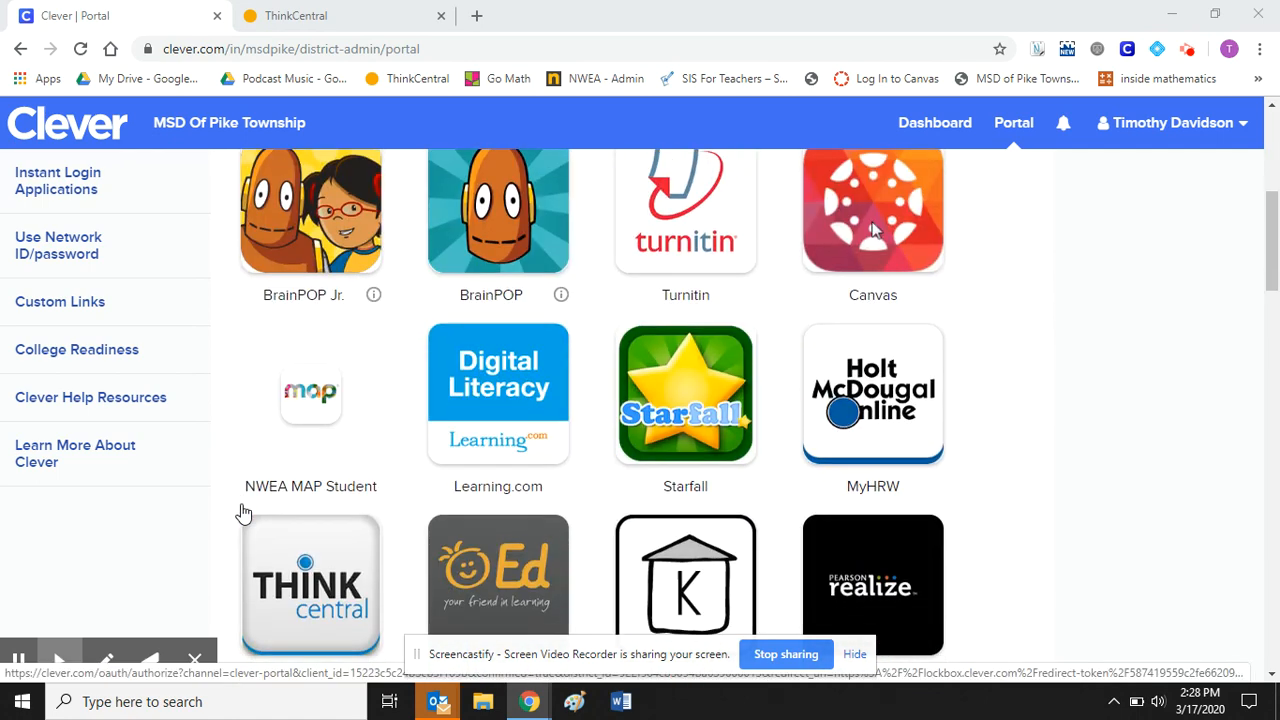
scroll("down", 3)
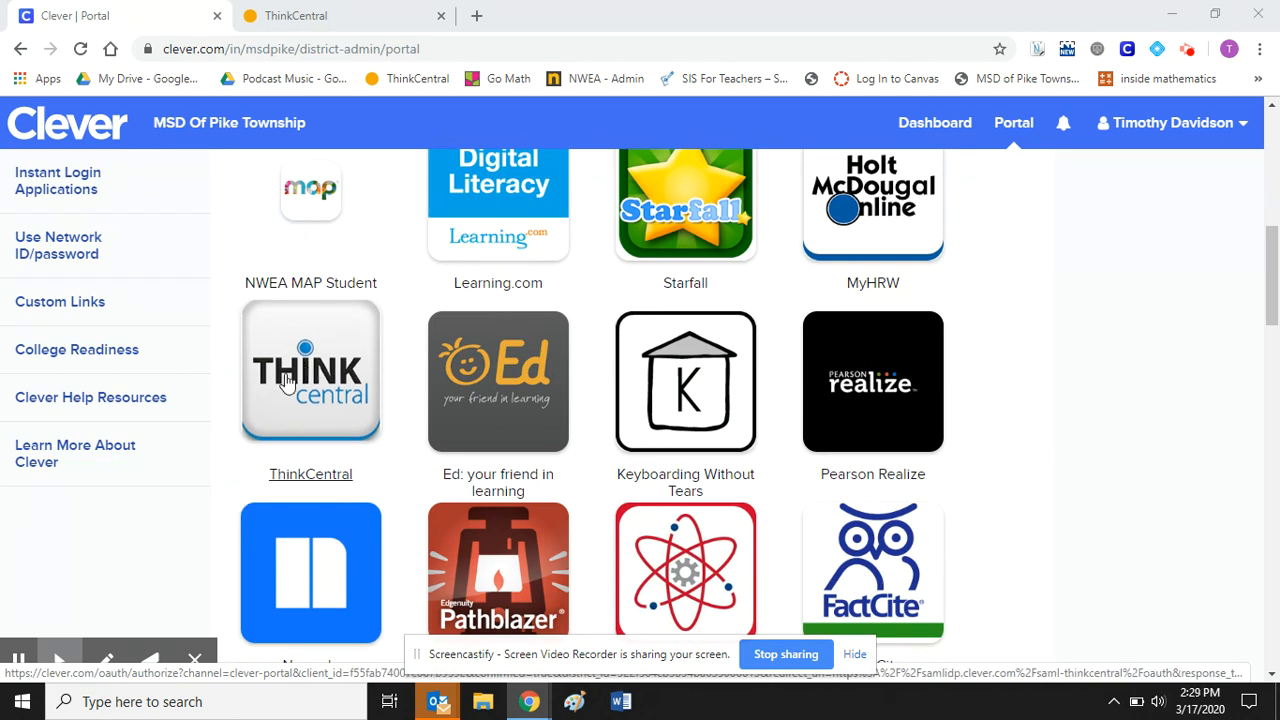
mouse_move(282, 356)
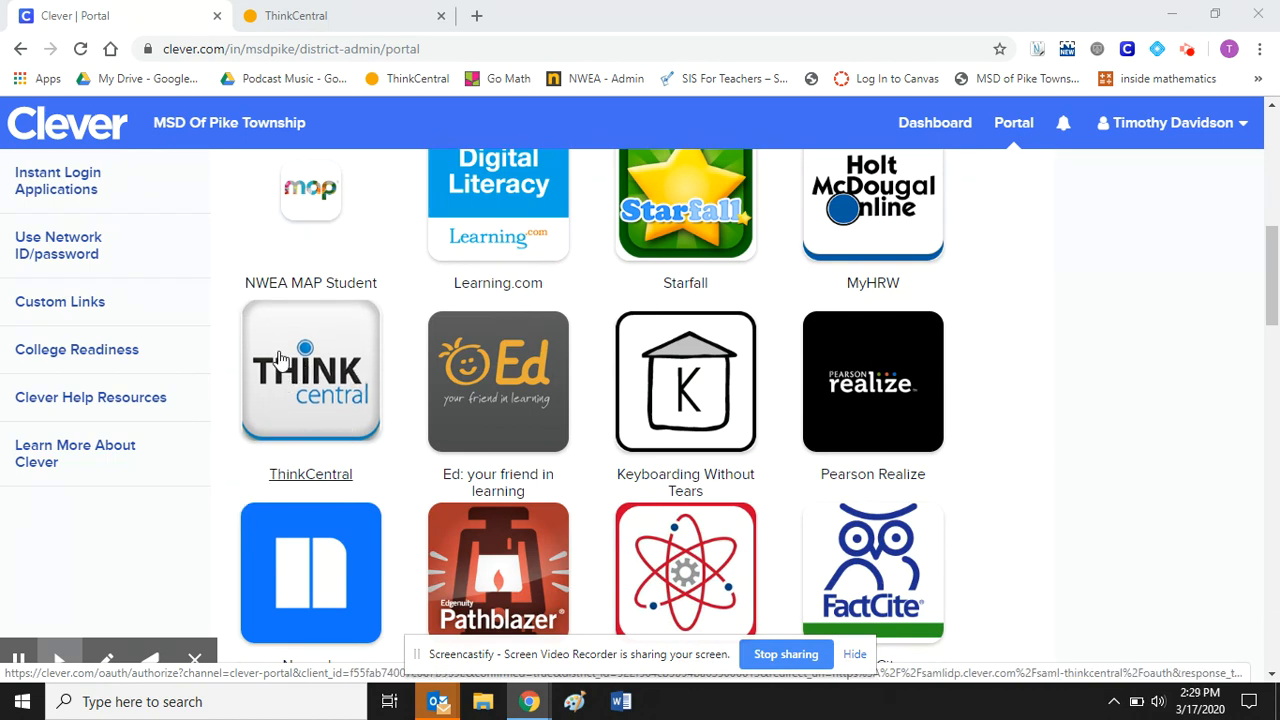
left_click(310, 380)
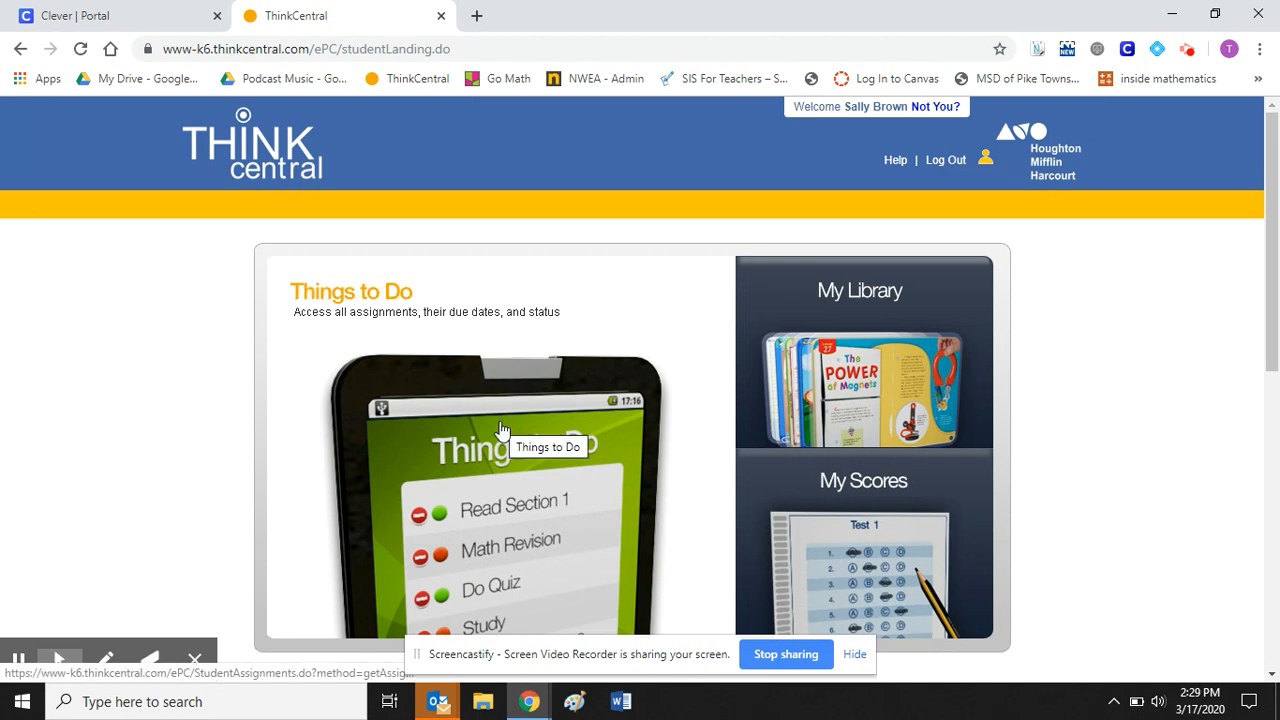
mouse_move(650, 476)
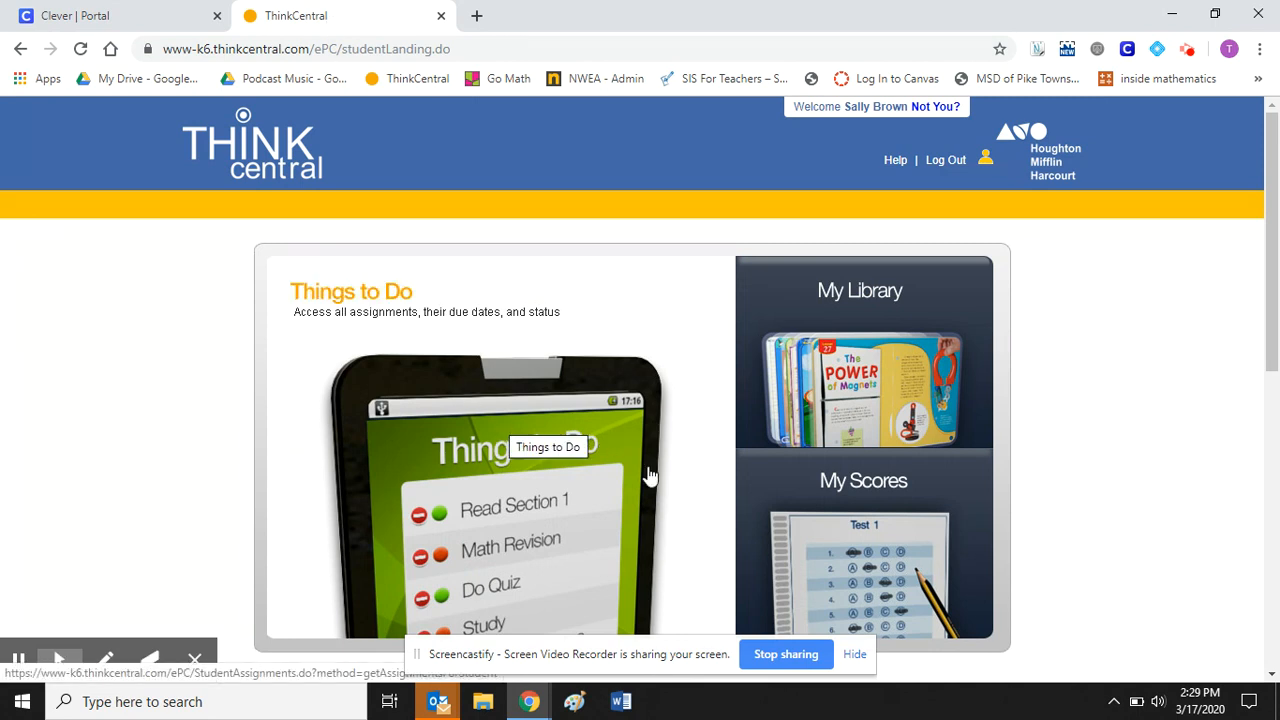
mouse_move(548, 318)
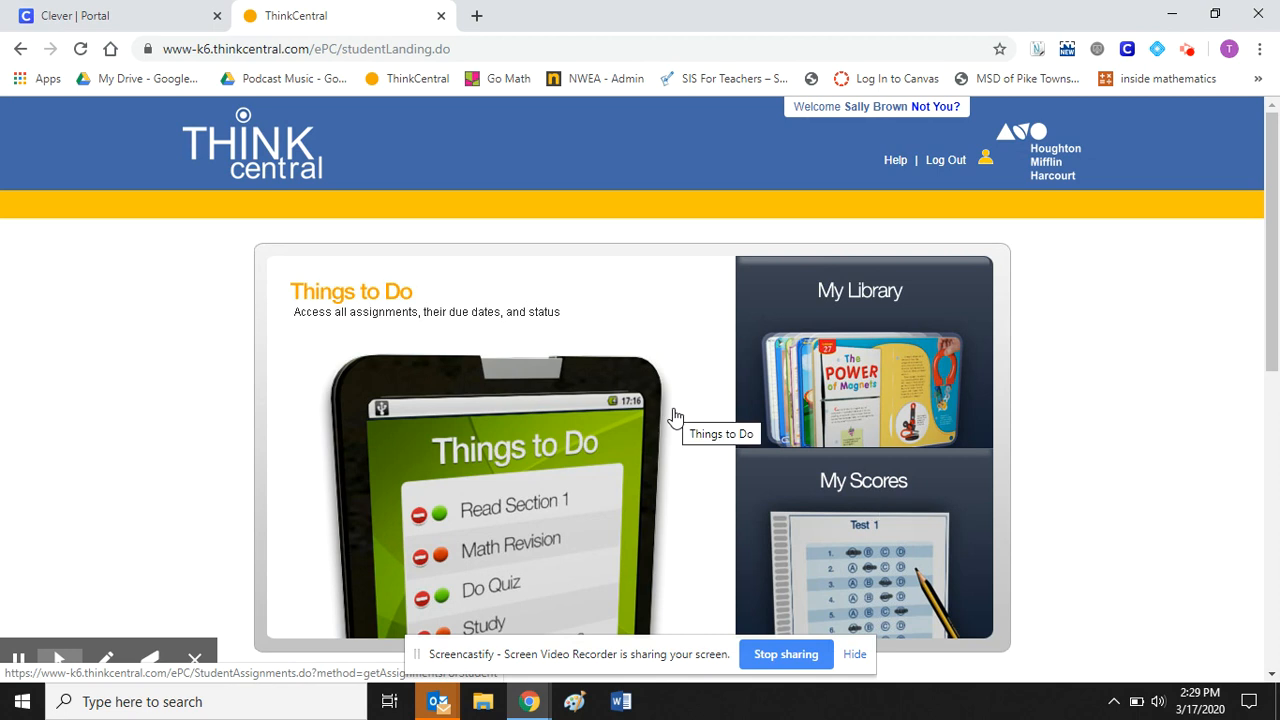
mouse_move(530, 452)
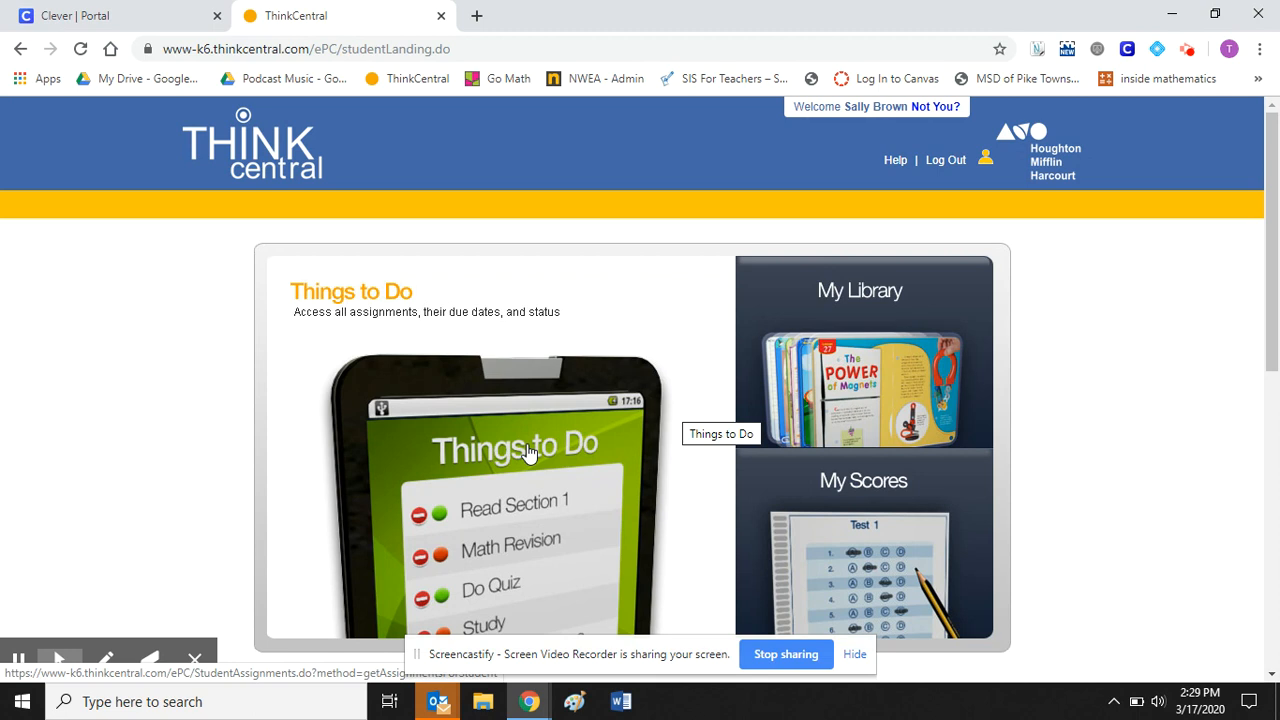
left_click(514, 444)
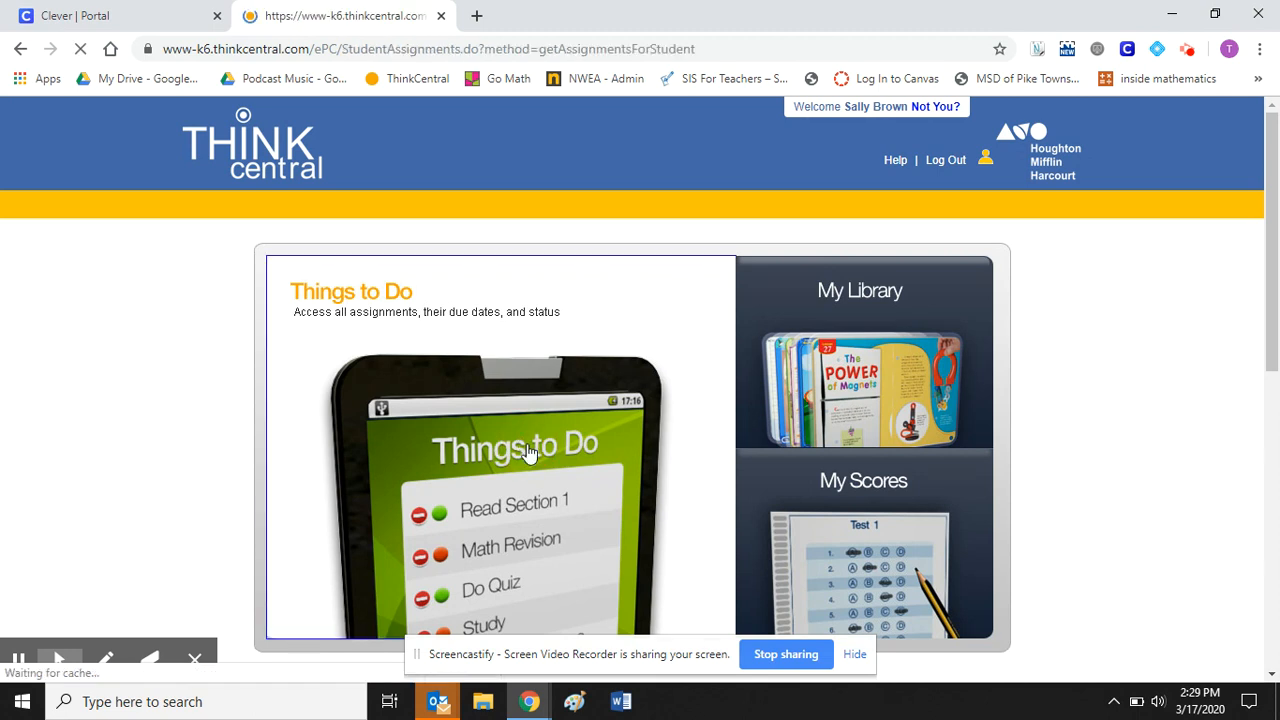
Step: Load the assigned work, view the Homework 2.1 details, and launch its practice resource
left_click(496, 444)
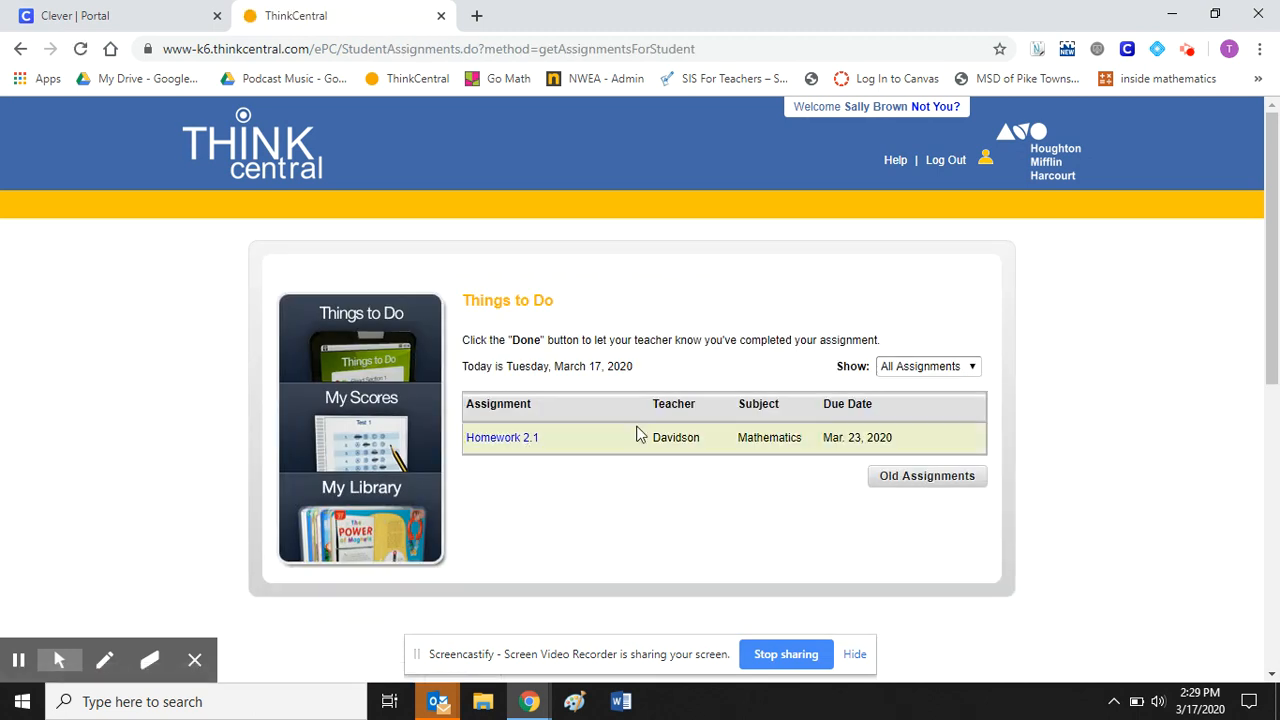
mouse_move(502, 388)
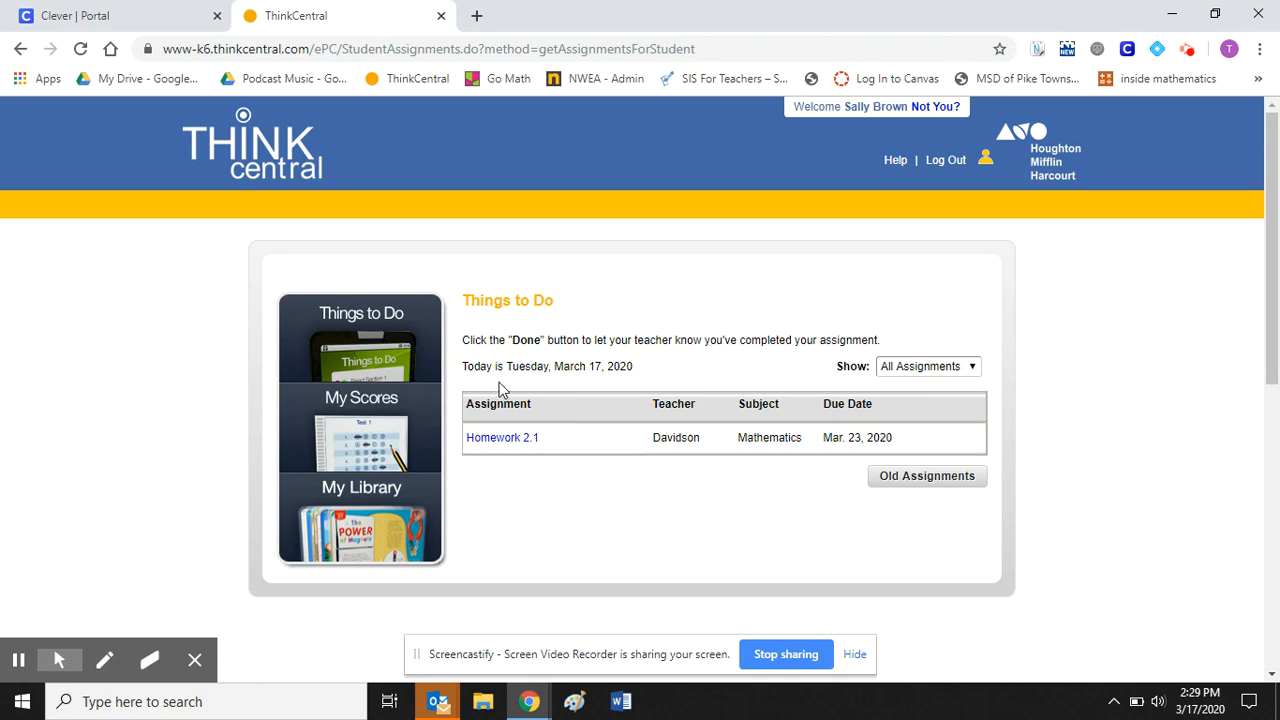
mouse_move(568, 440)
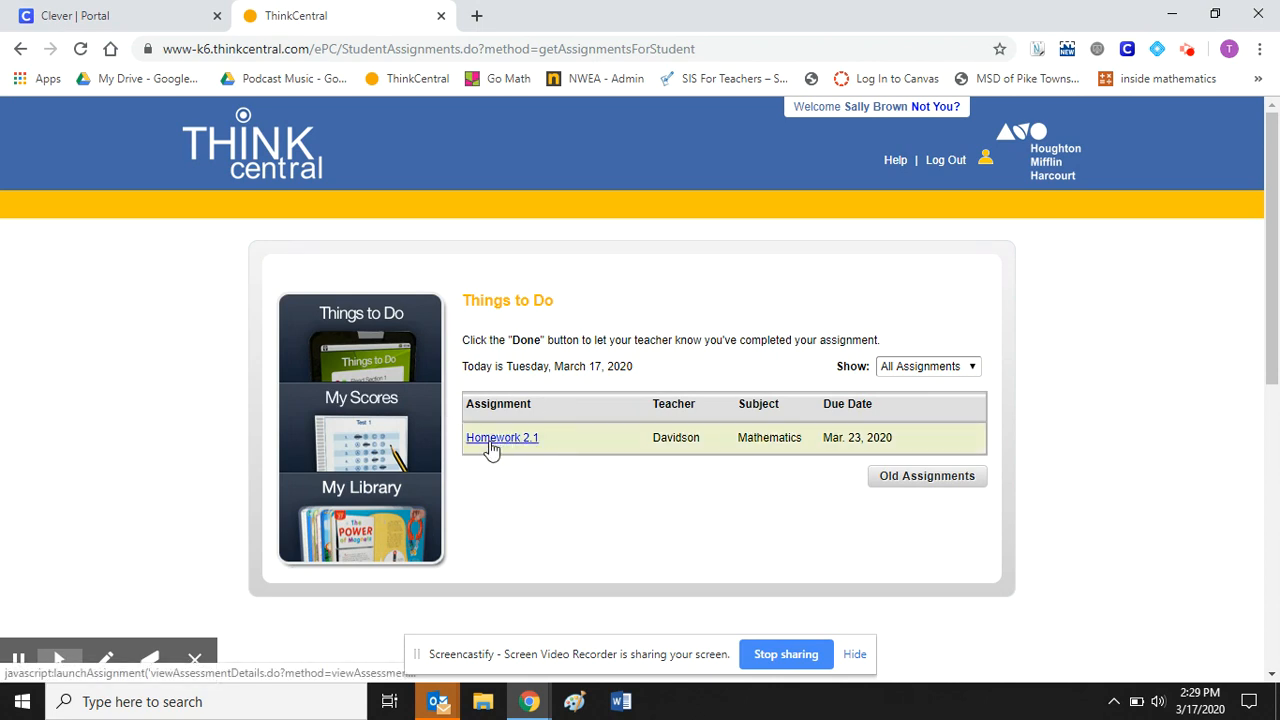
left_click(502, 436)
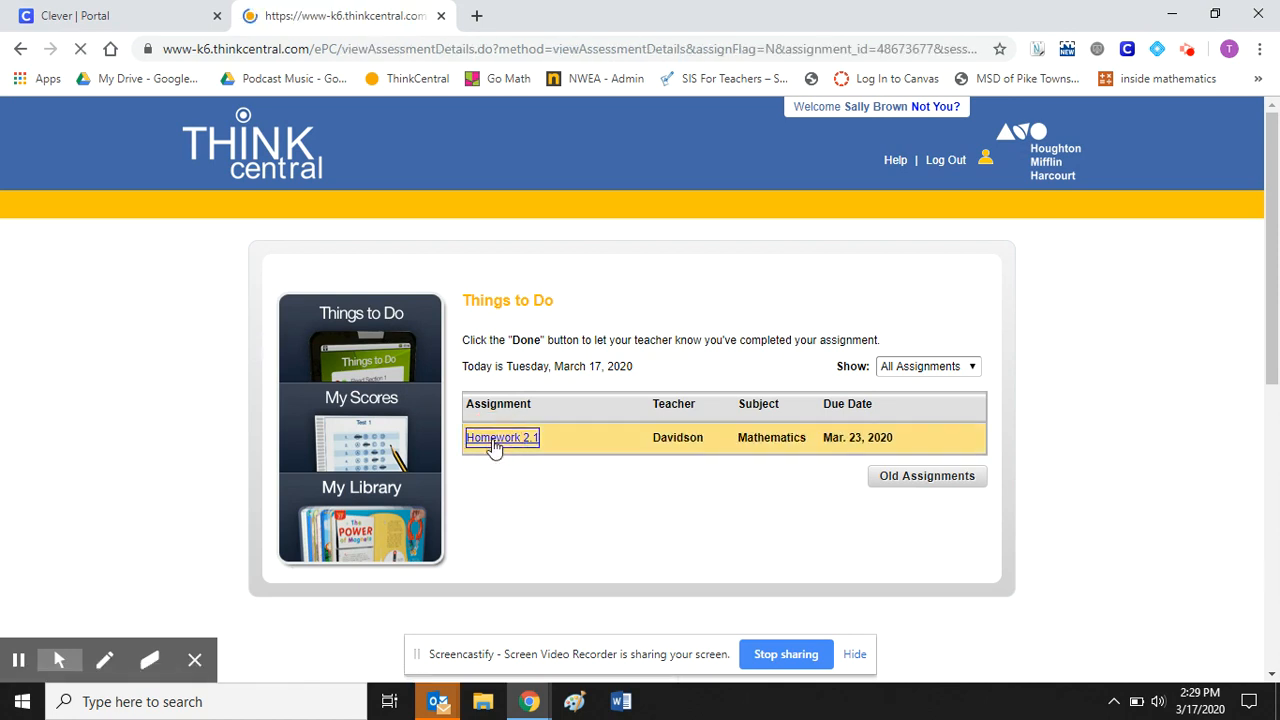
left_click(500, 436)
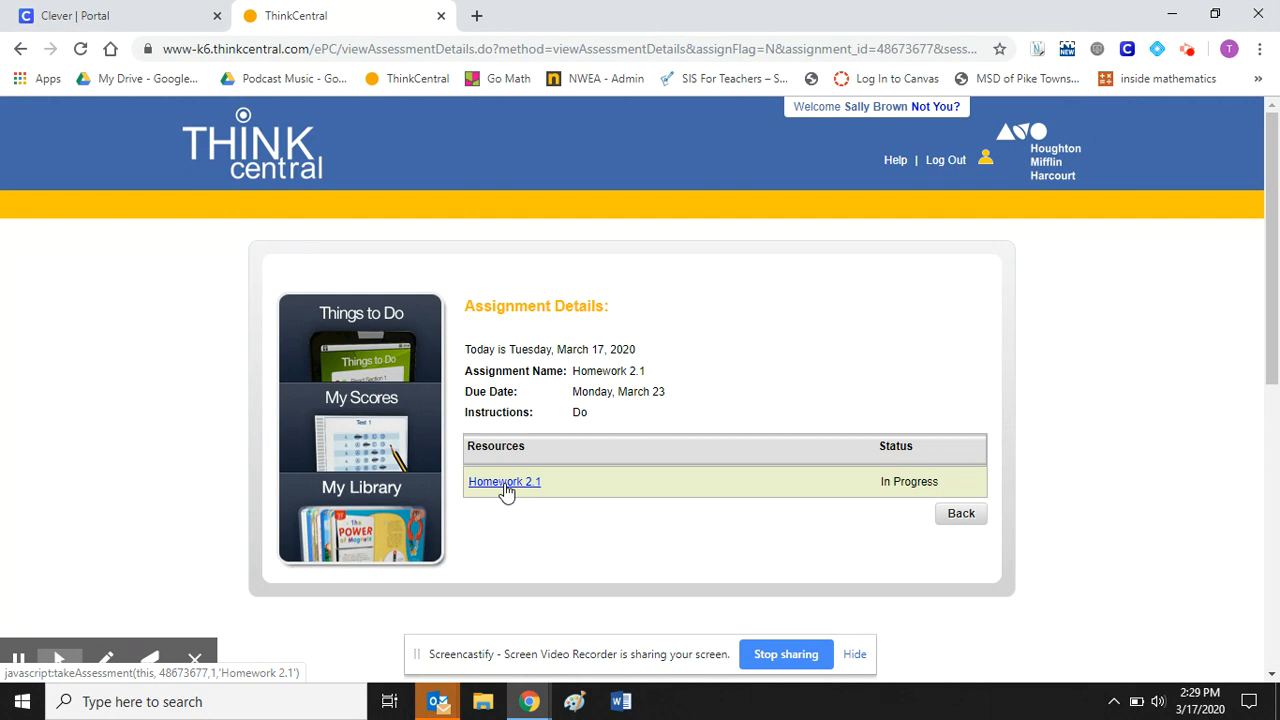
left_click(504, 480)
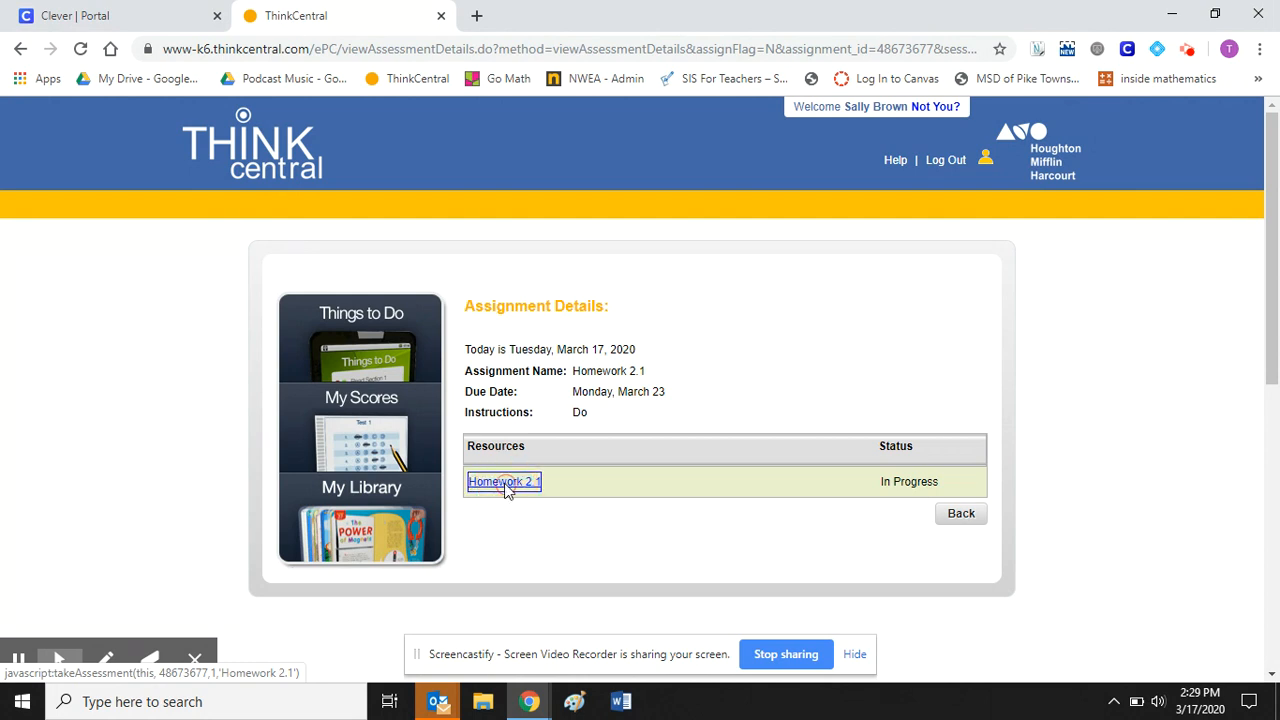
left_click(504, 480)
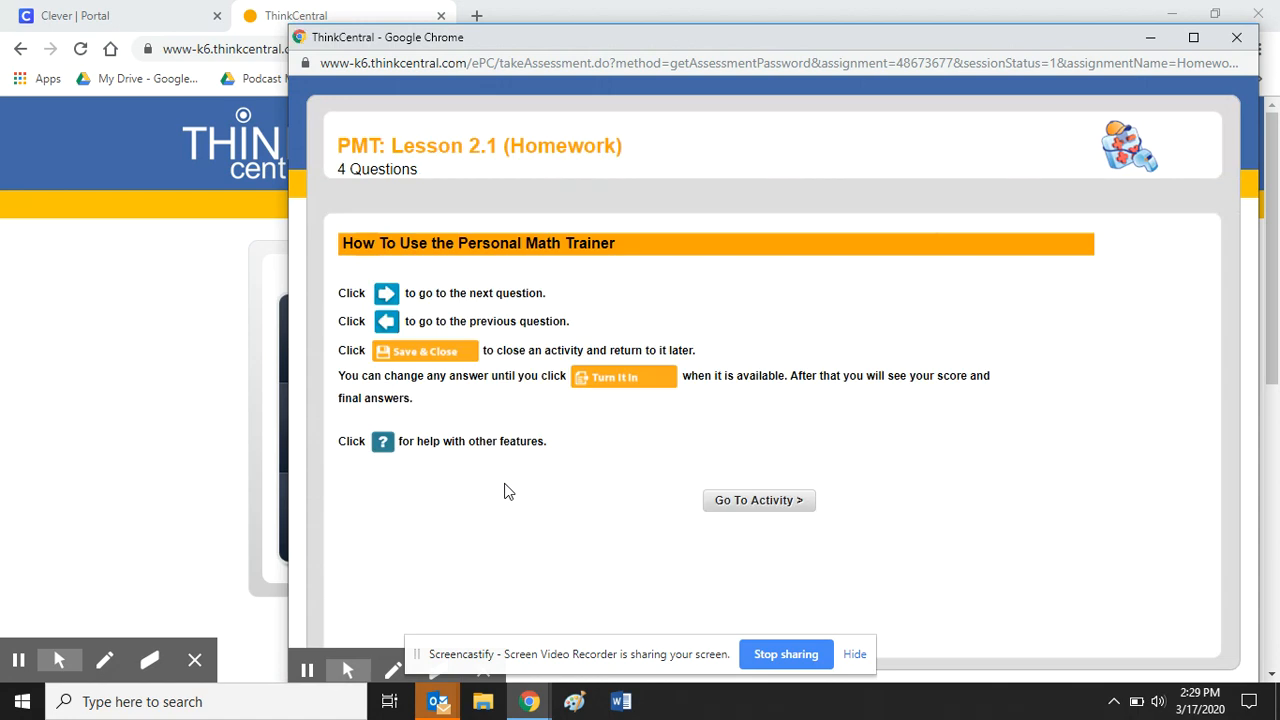
mouse_move(392, 308)
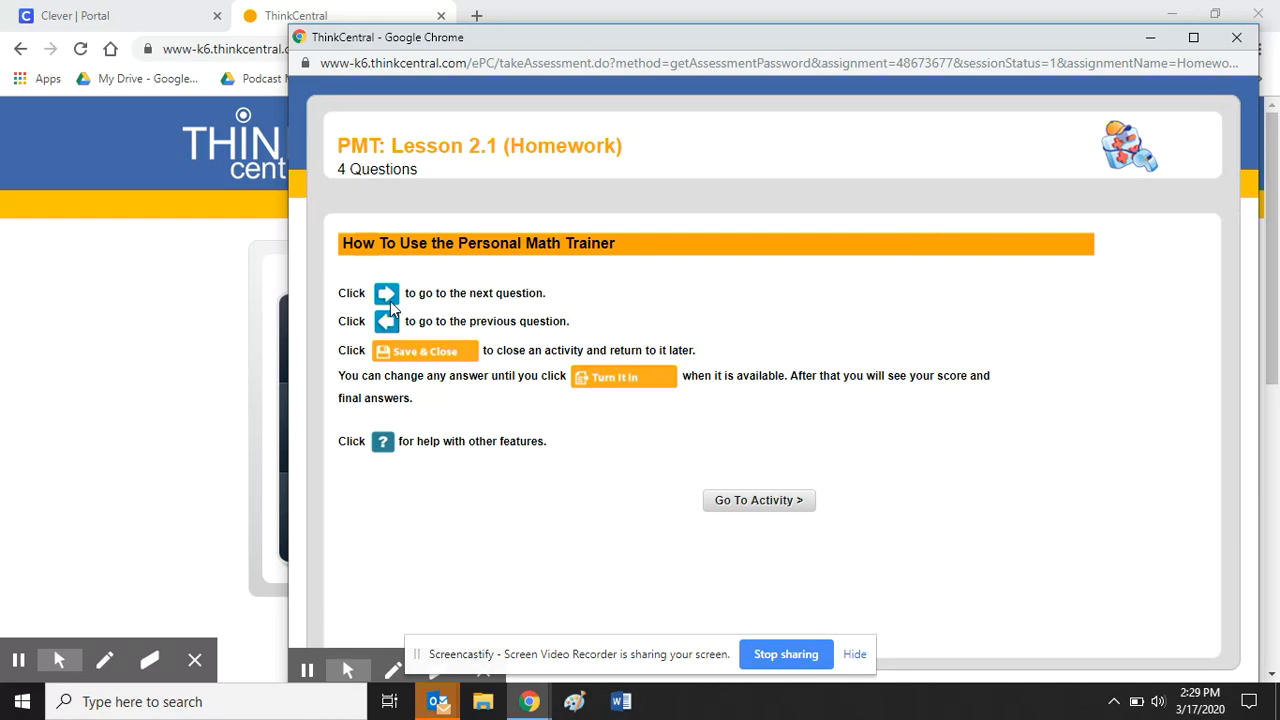
mouse_move(392, 304)
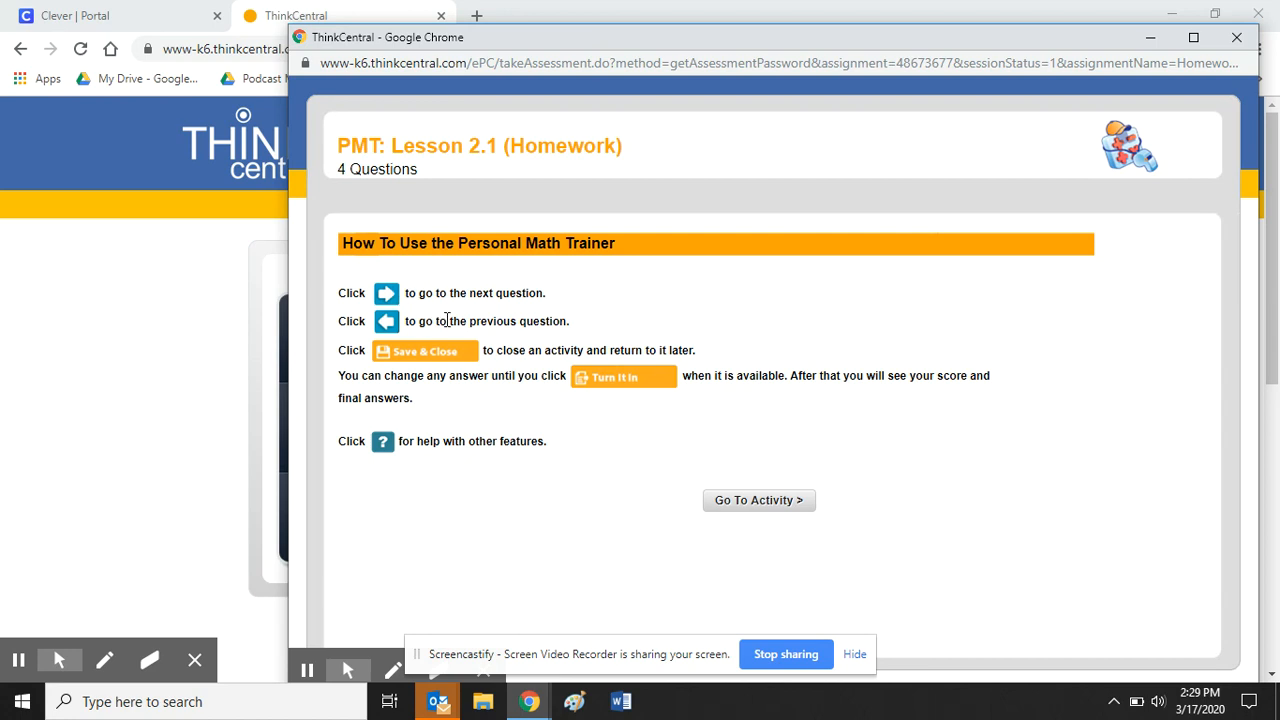
mouse_move(456, 360)
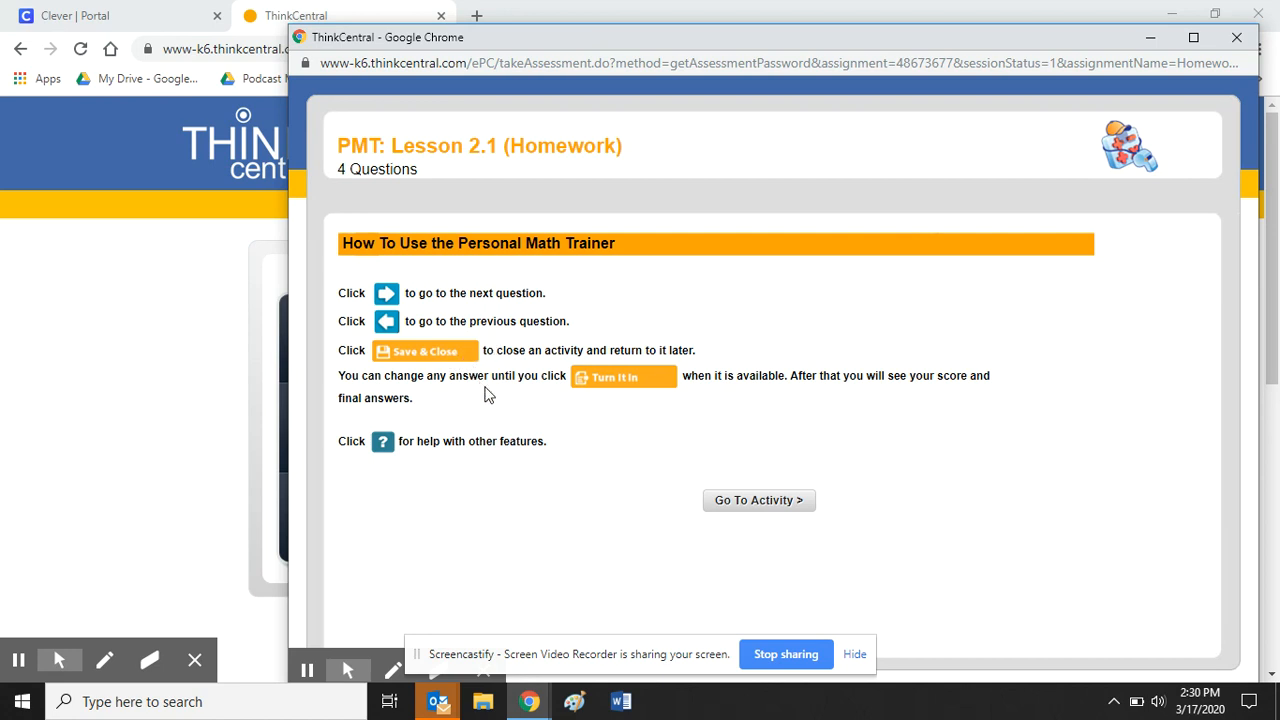
mouse_move(556, 384)
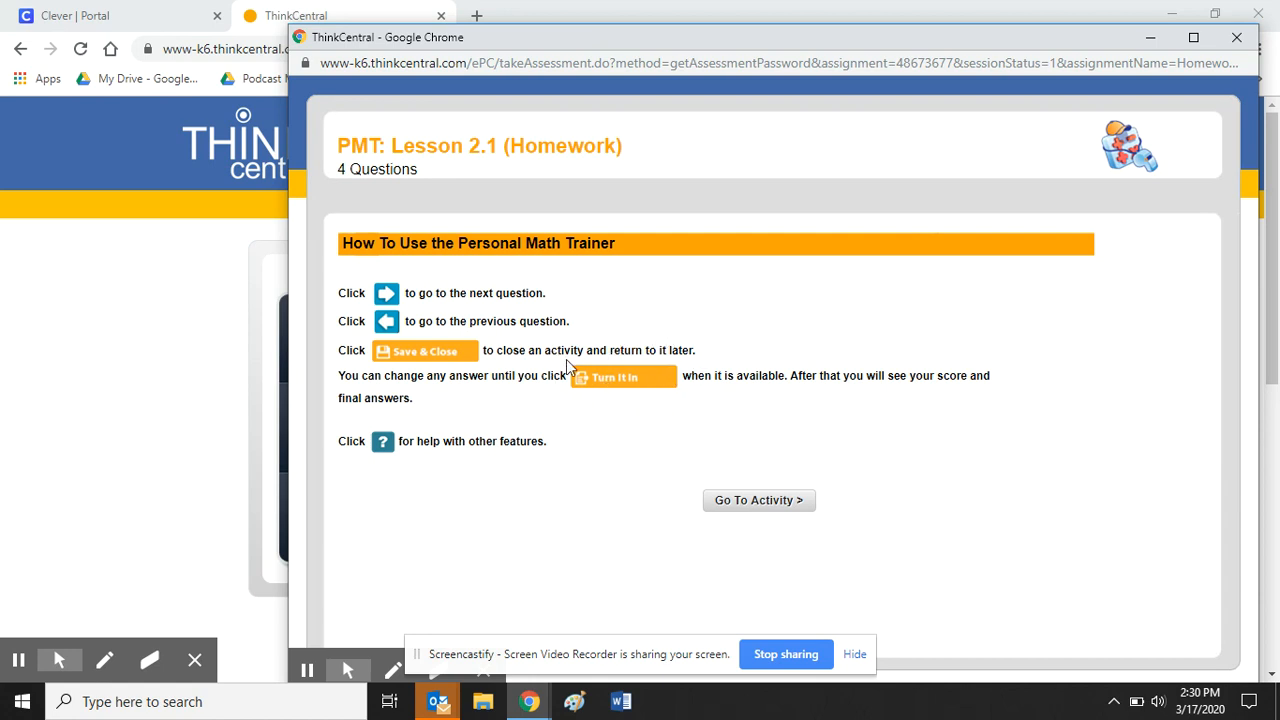
mouse_move(670, 414)
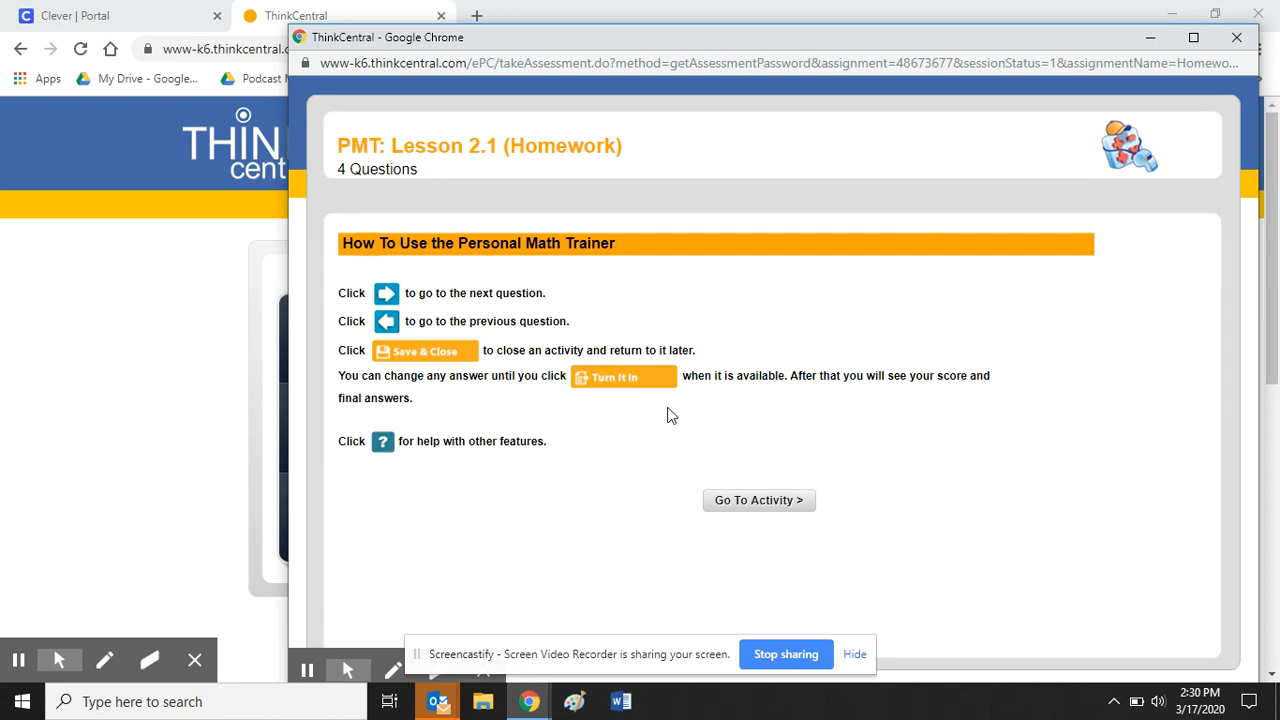
mouse_move(540, 448)
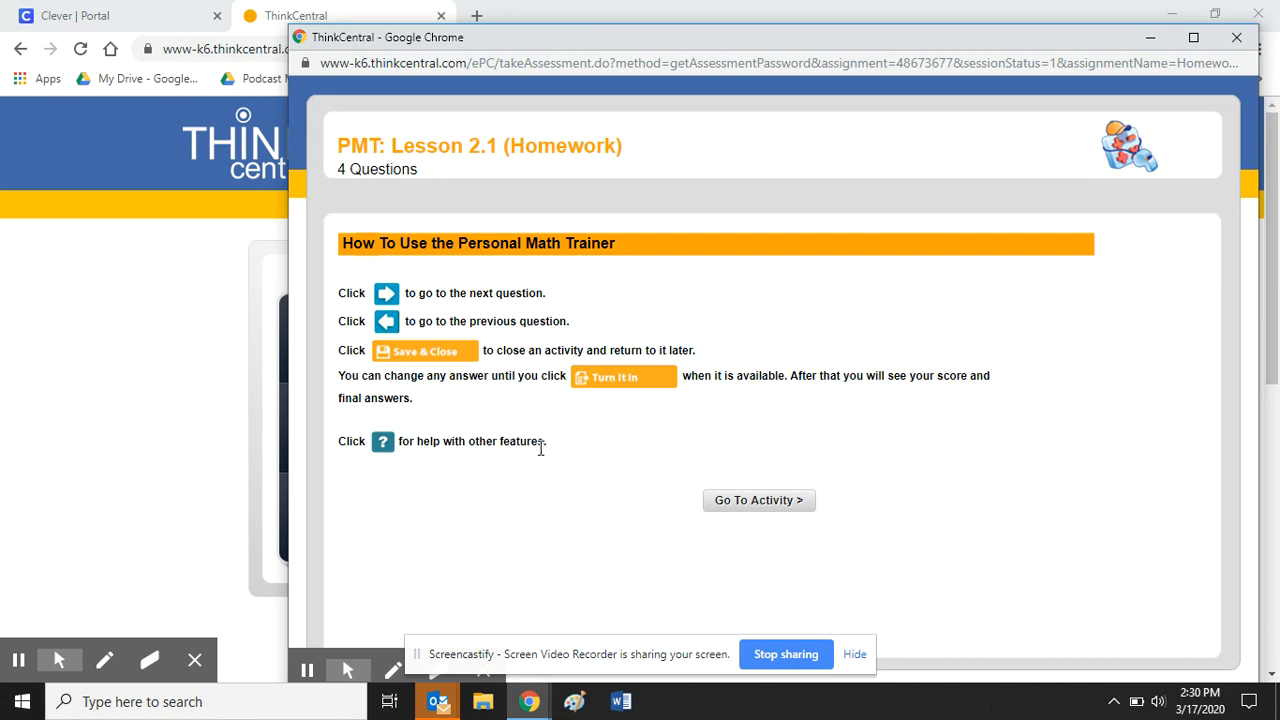
Step: Start the PMT Lesson 2.1 Homework activity in the Personal Math Trainer viewer
left_click(758, 500)
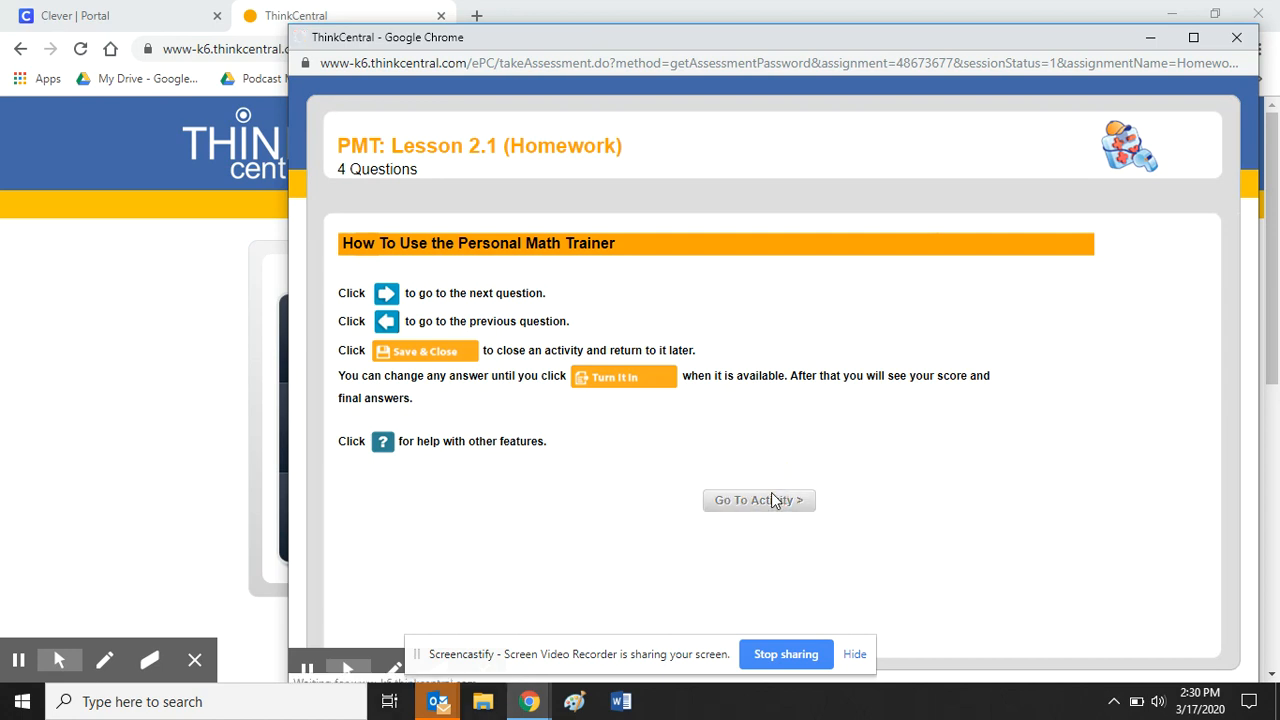
left_click(758, 500)
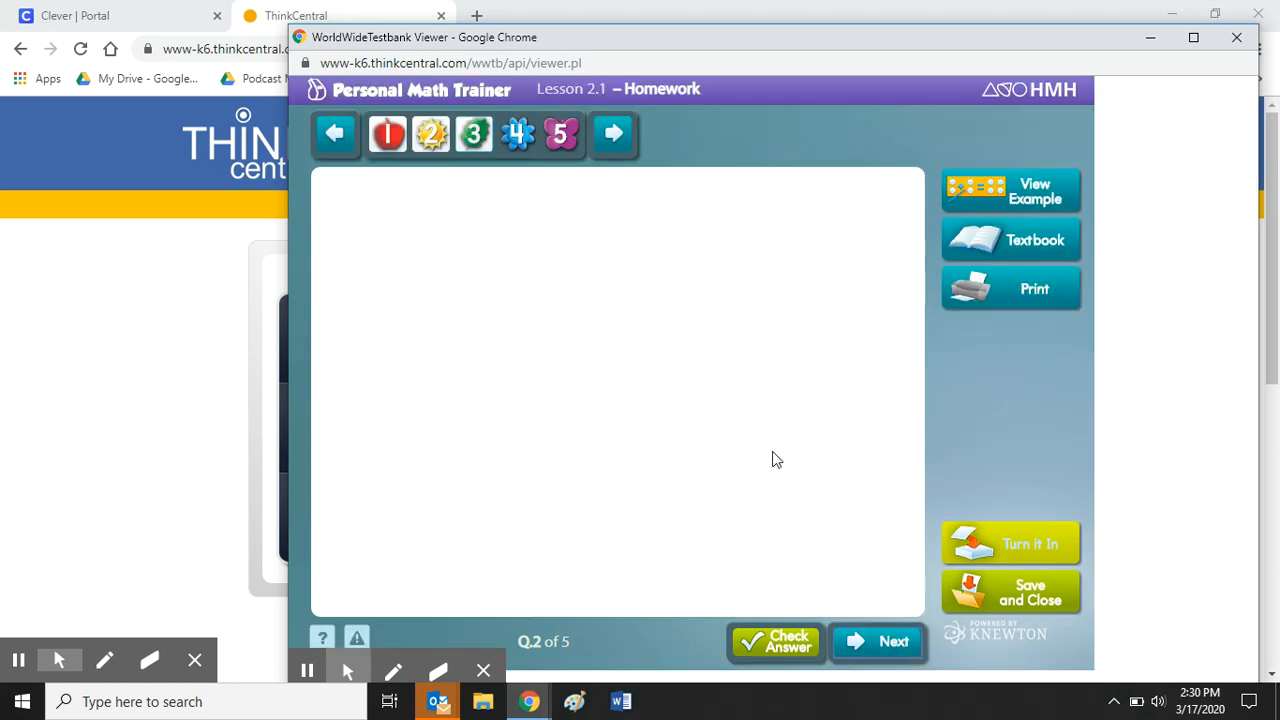
Step: Advance to question 3 and show its worked ladybug-counting example with answer 4
left_click(876, 640)
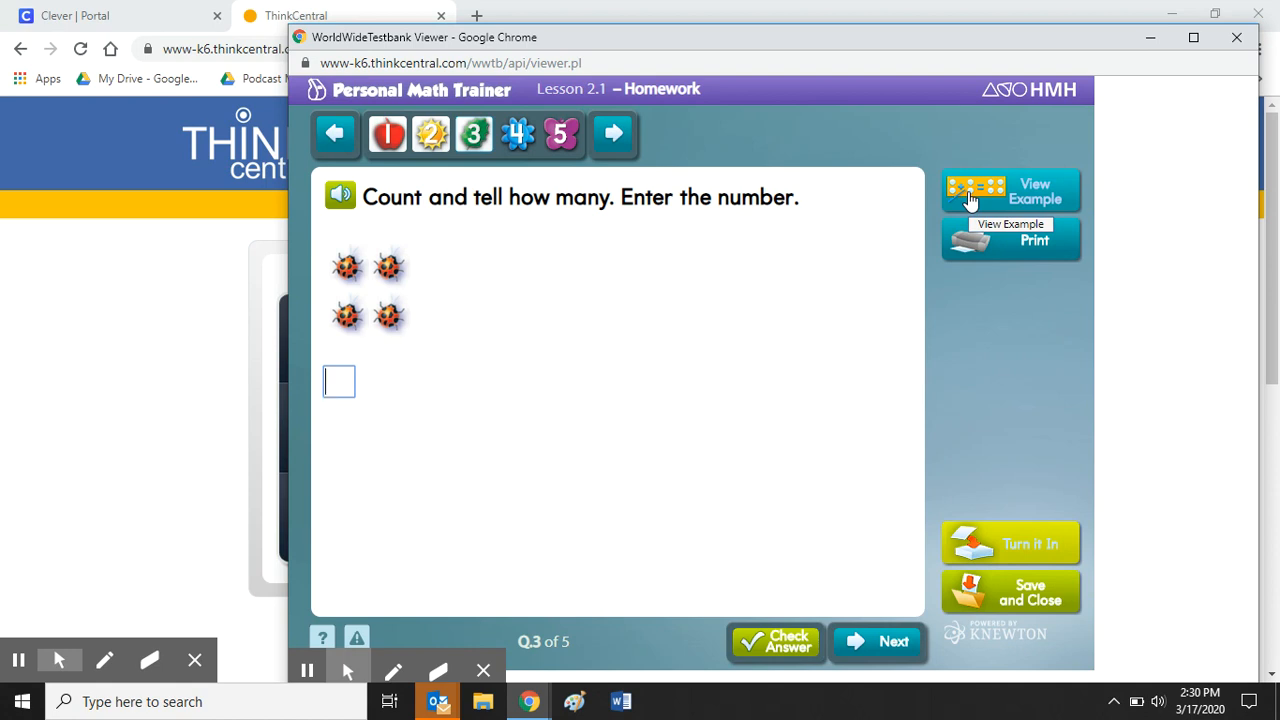
left_click(776, 642)
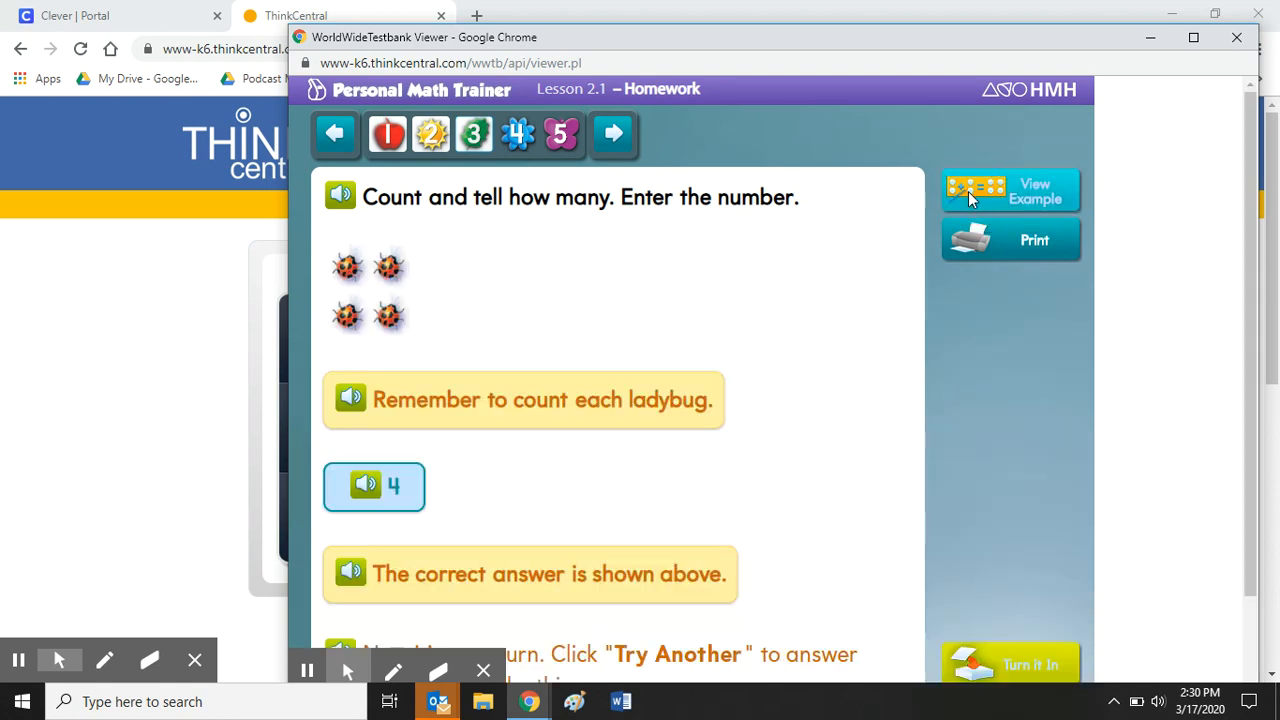
scroll("down", 3)
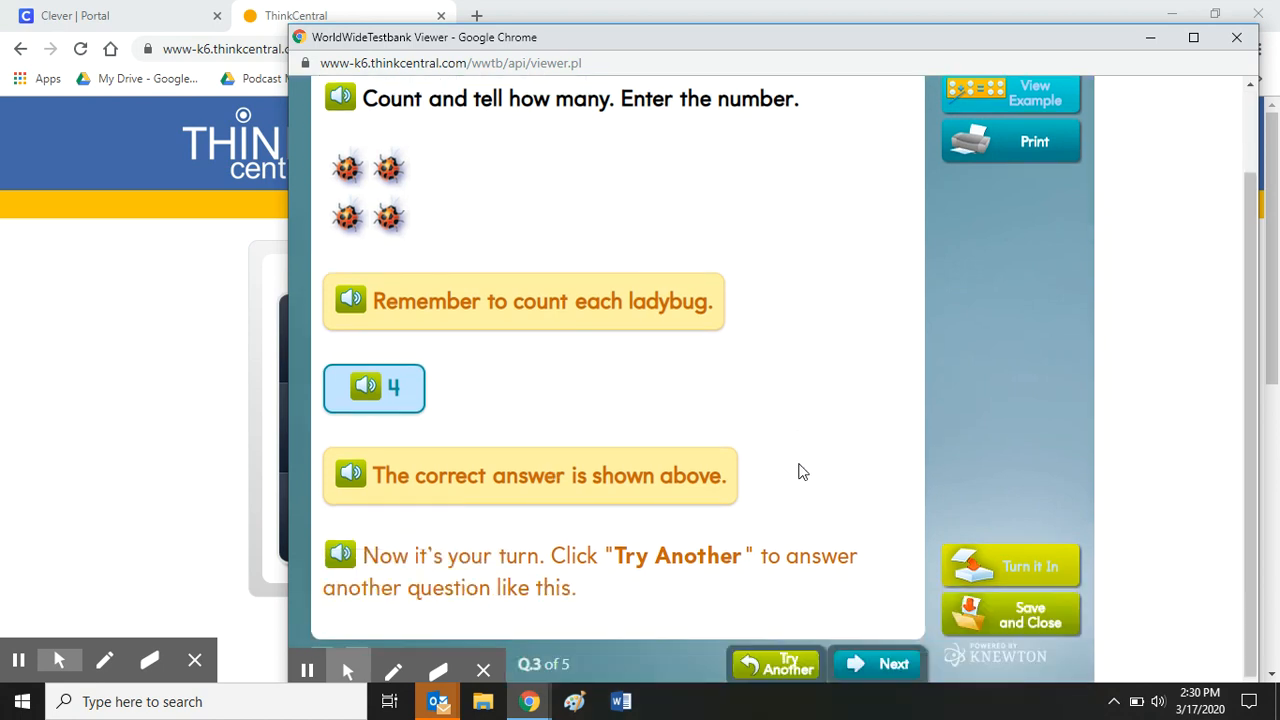
mouse_move(778, 612)
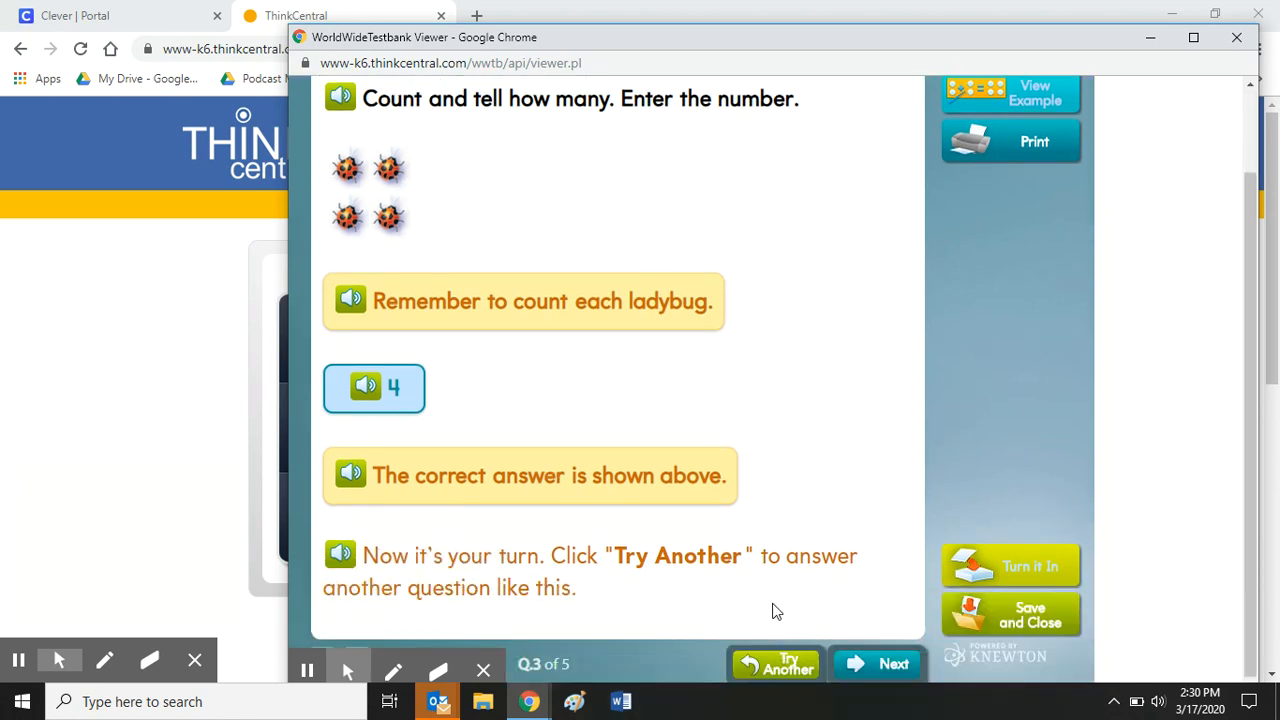
mouse_move(668, 560)
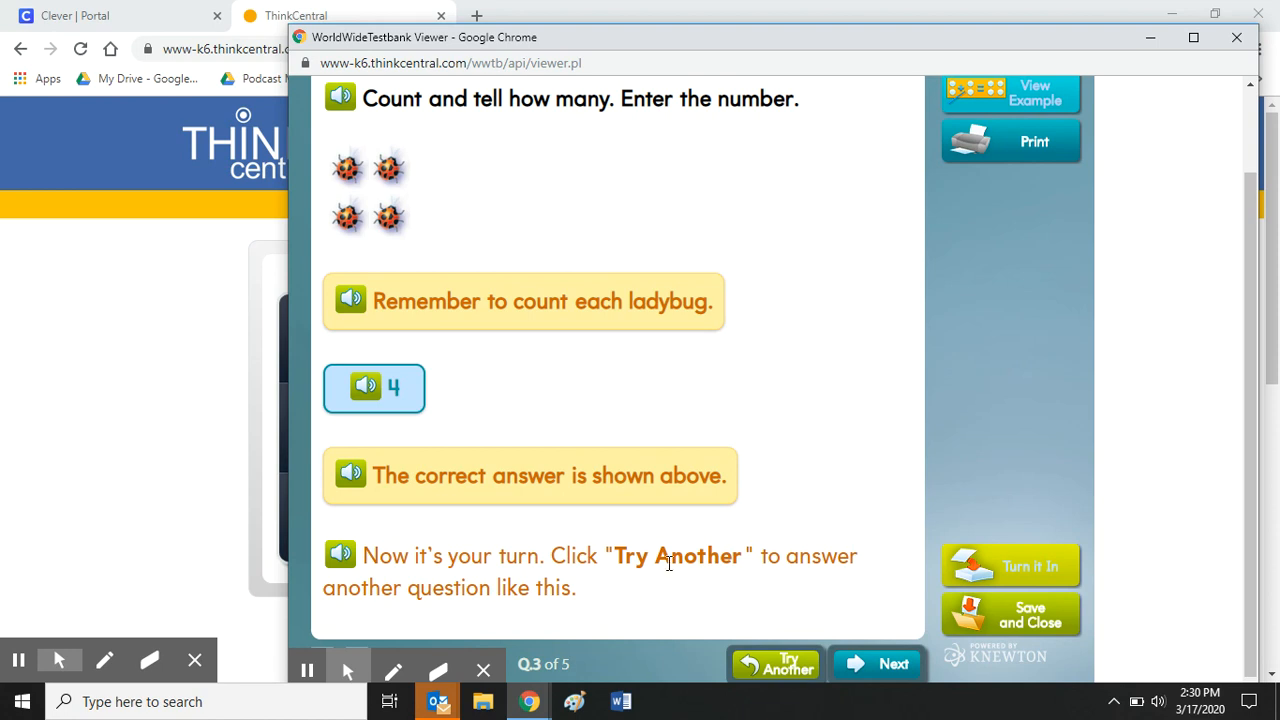
Step: Get another ladybug question, answer it with 2, and continue to question 4
left_click(776, 664)
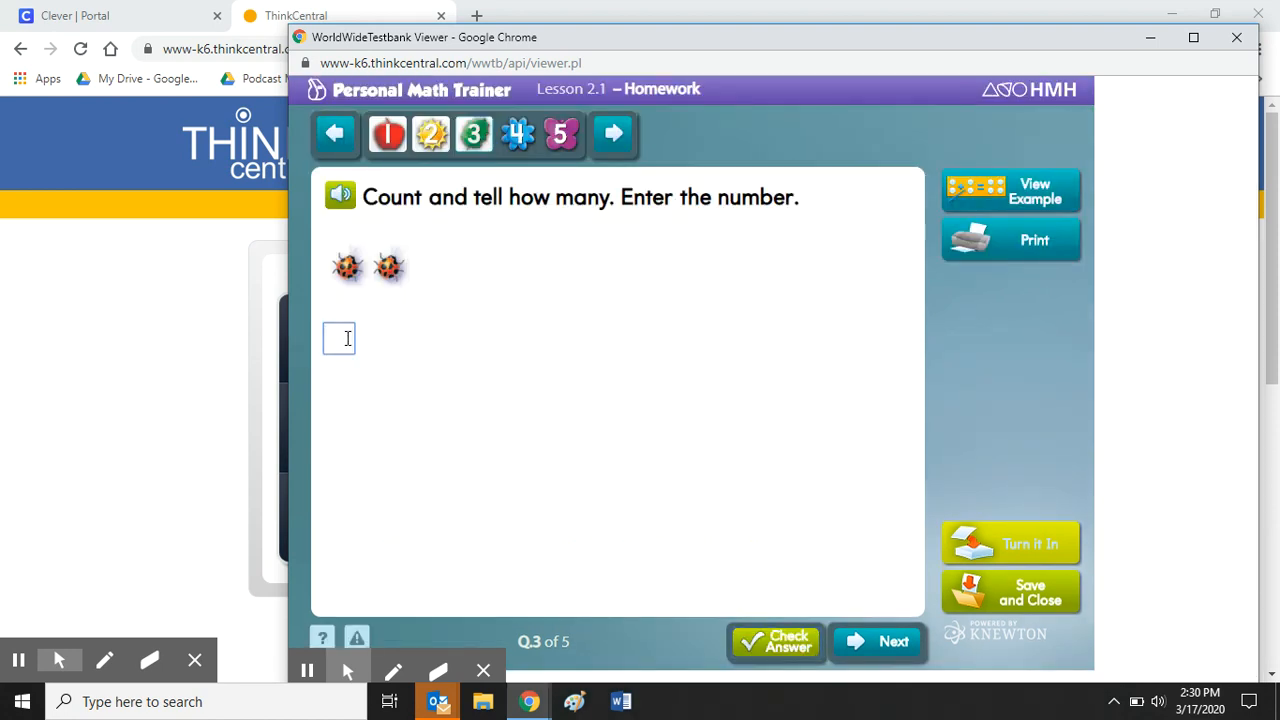
type("2")
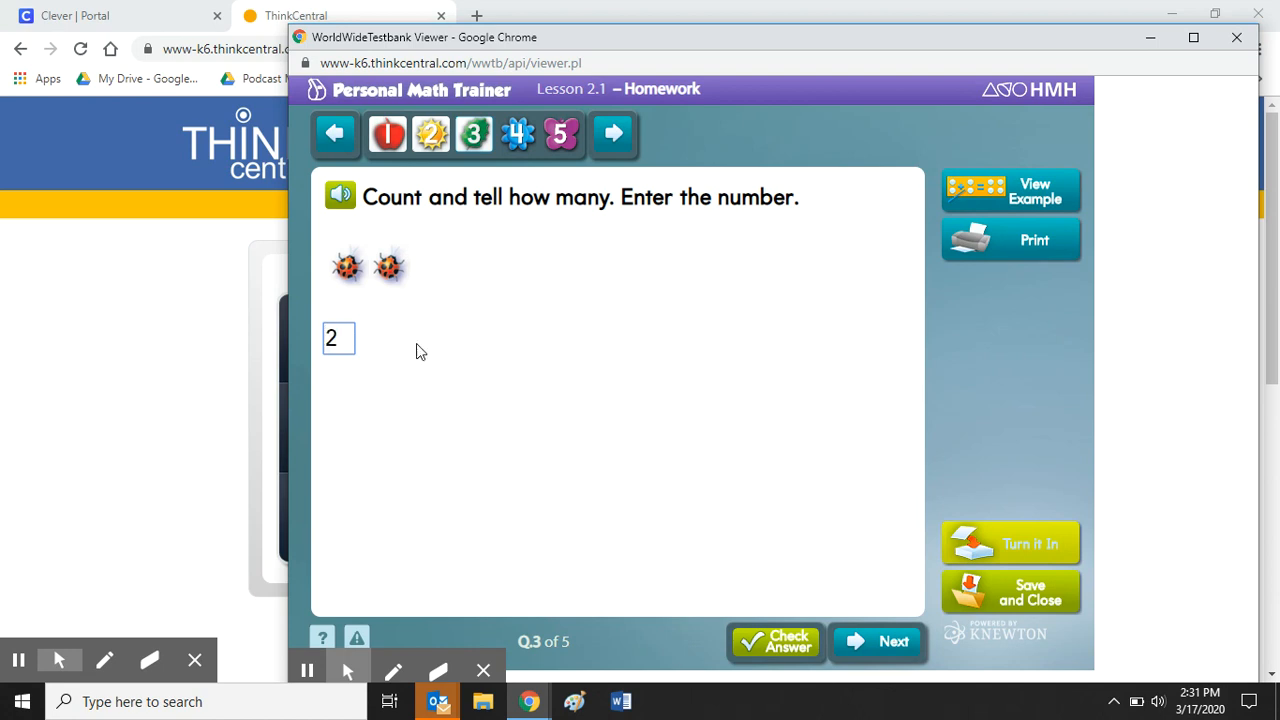
left_click(776, 642)
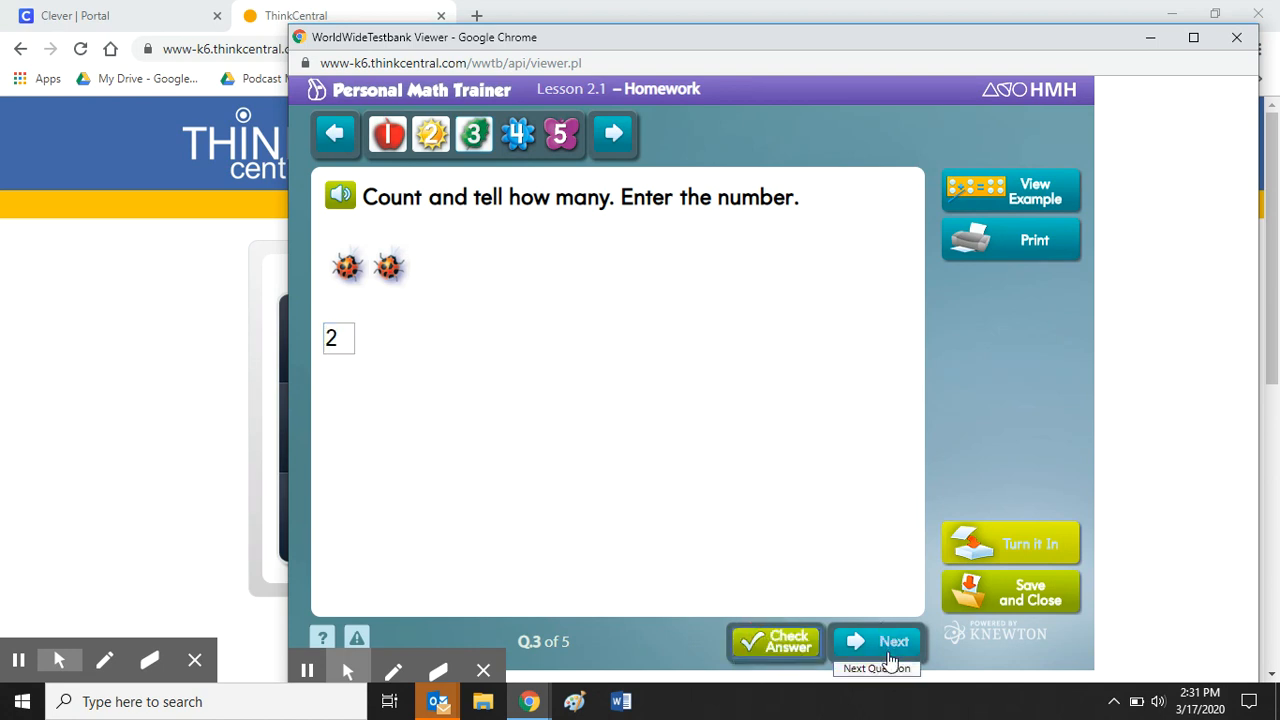
left_click(878, 640)
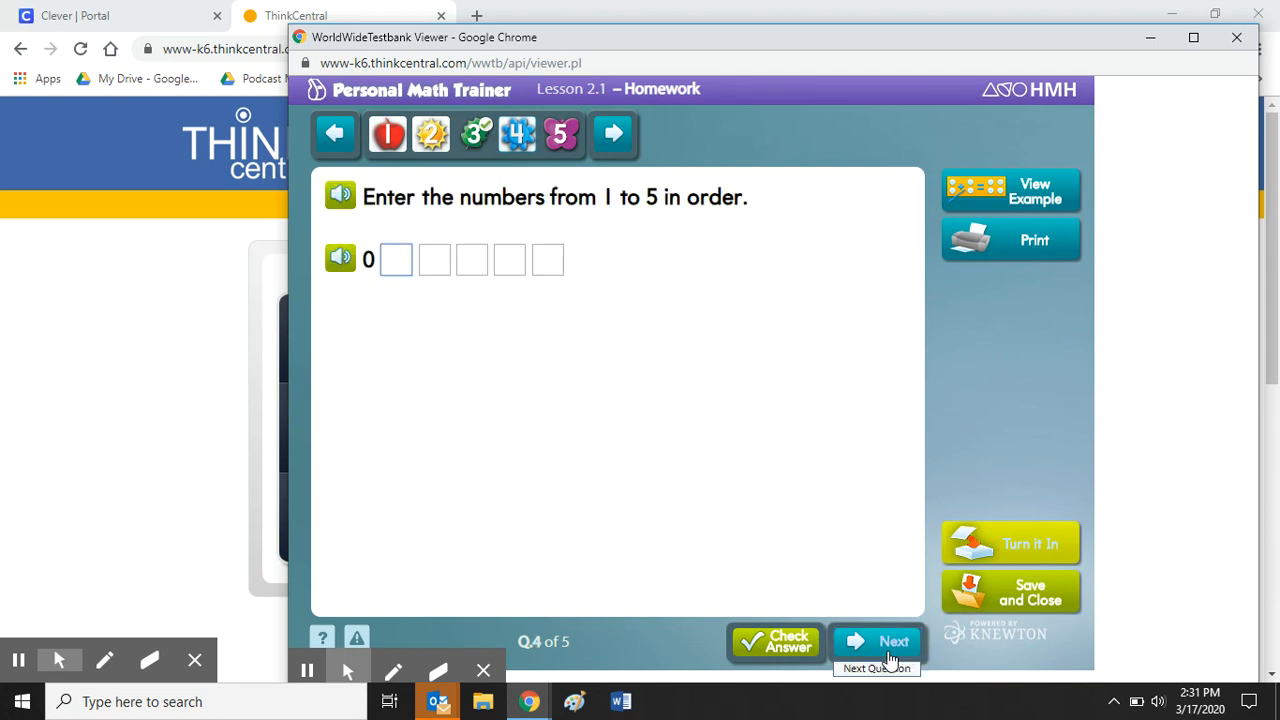
Step: Skip to question 5 and bring up the Lesson 1.2 'Count and Write 1 and 2' ebook
left_click(876, 642)
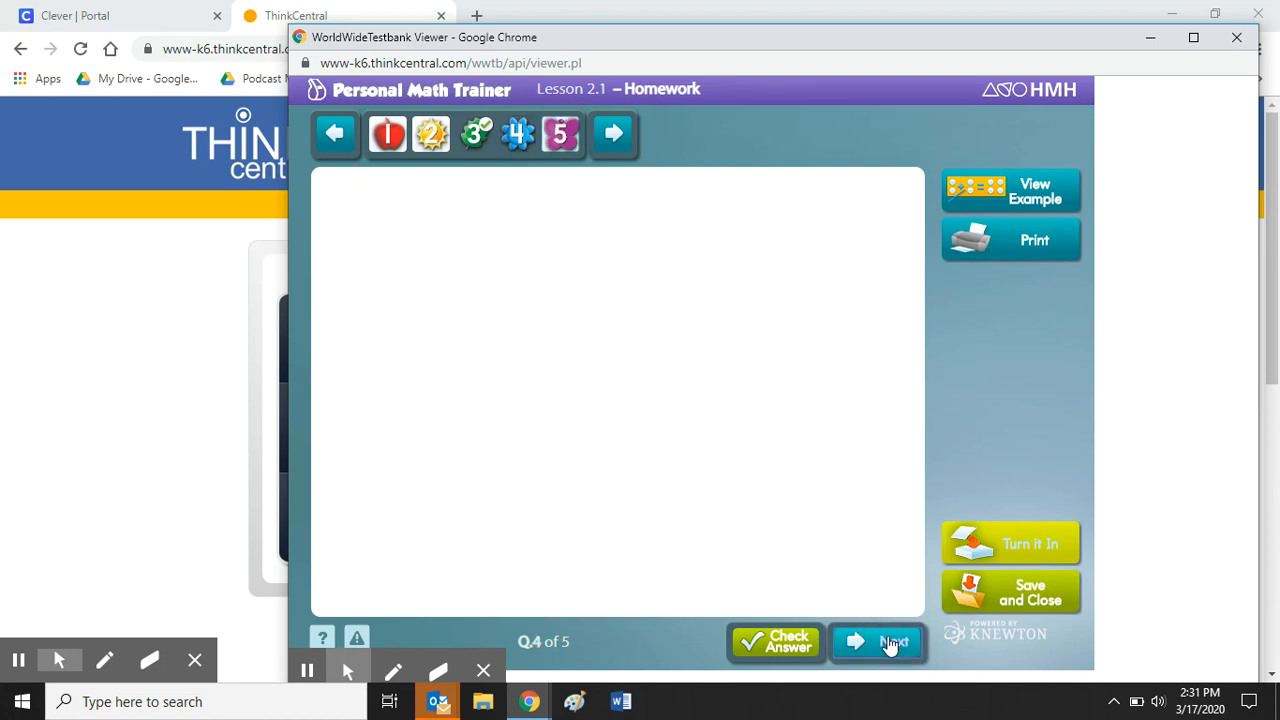
left_click(876, 640)
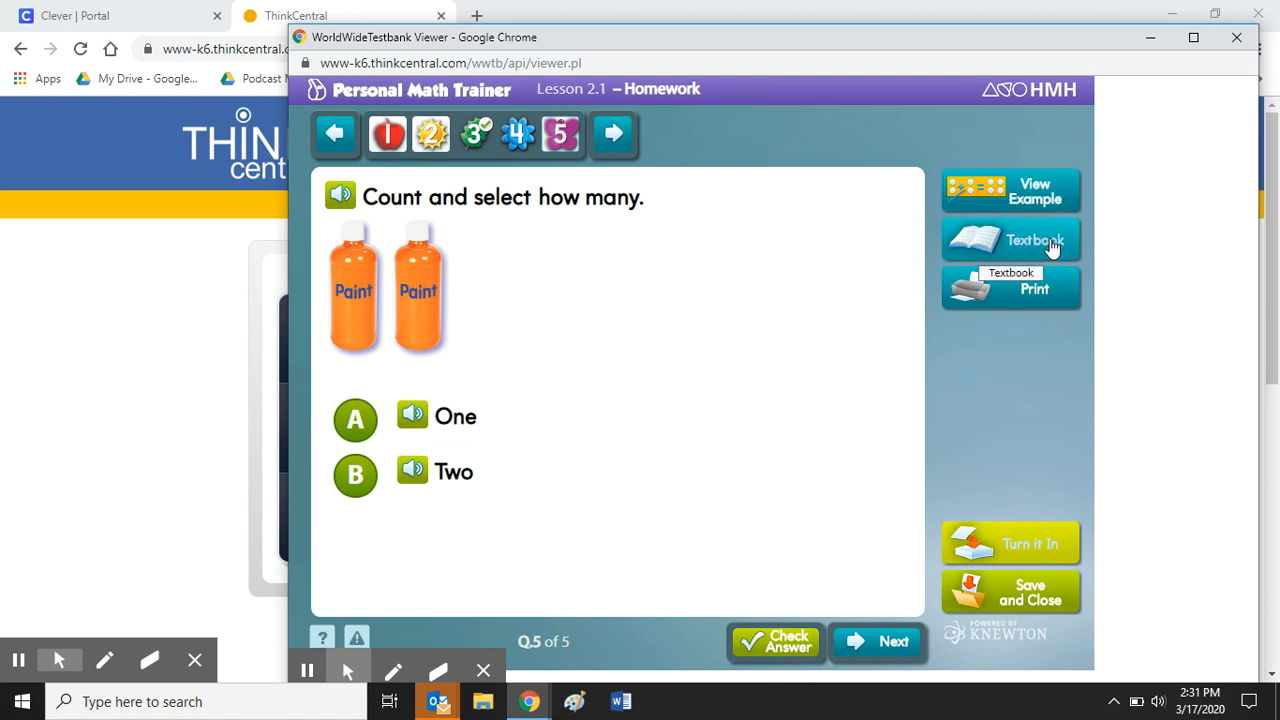
left_click(1010, 240)
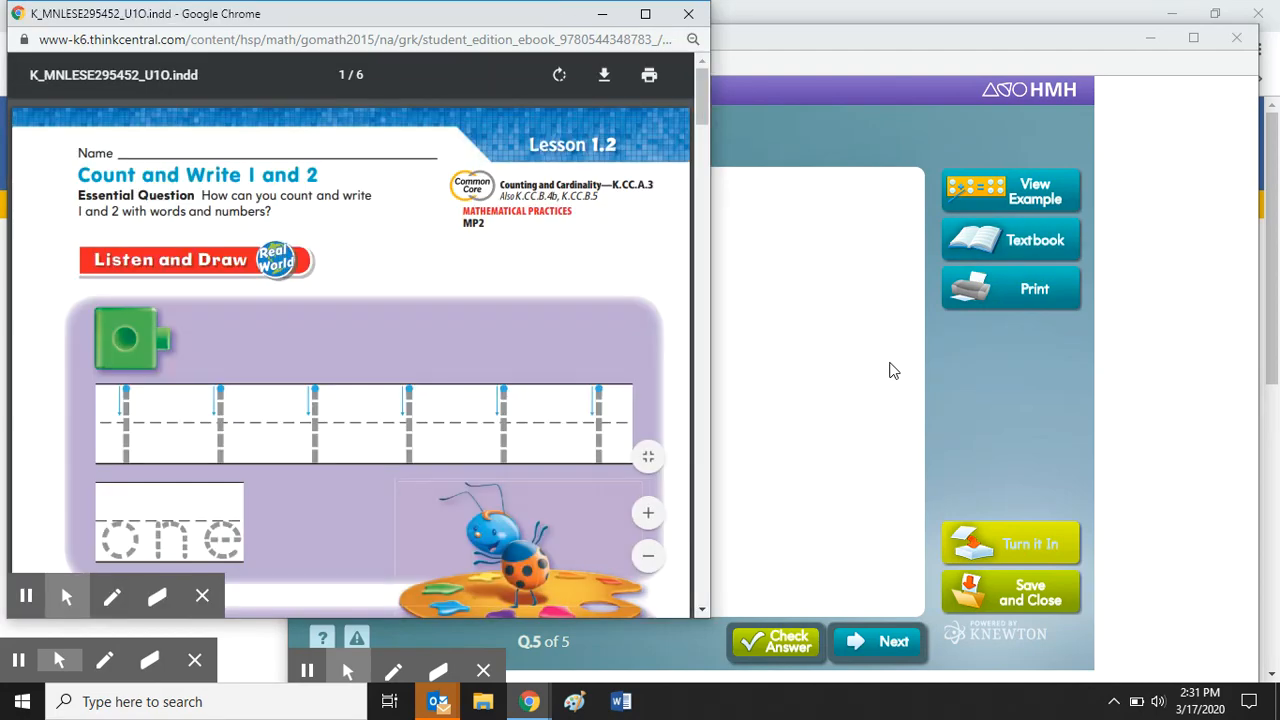
Step: Browse the Lesson 1.2 ebook down to its second page
scroll("down", 3)
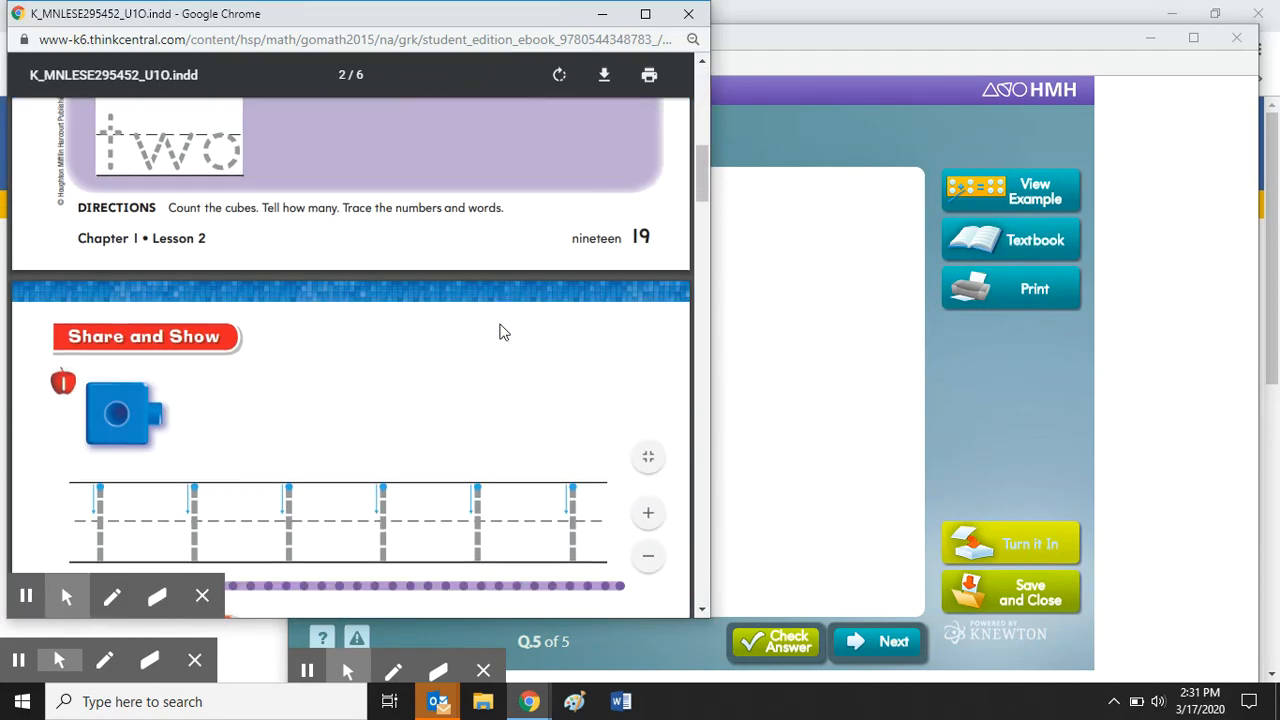
scroll("down", 3)
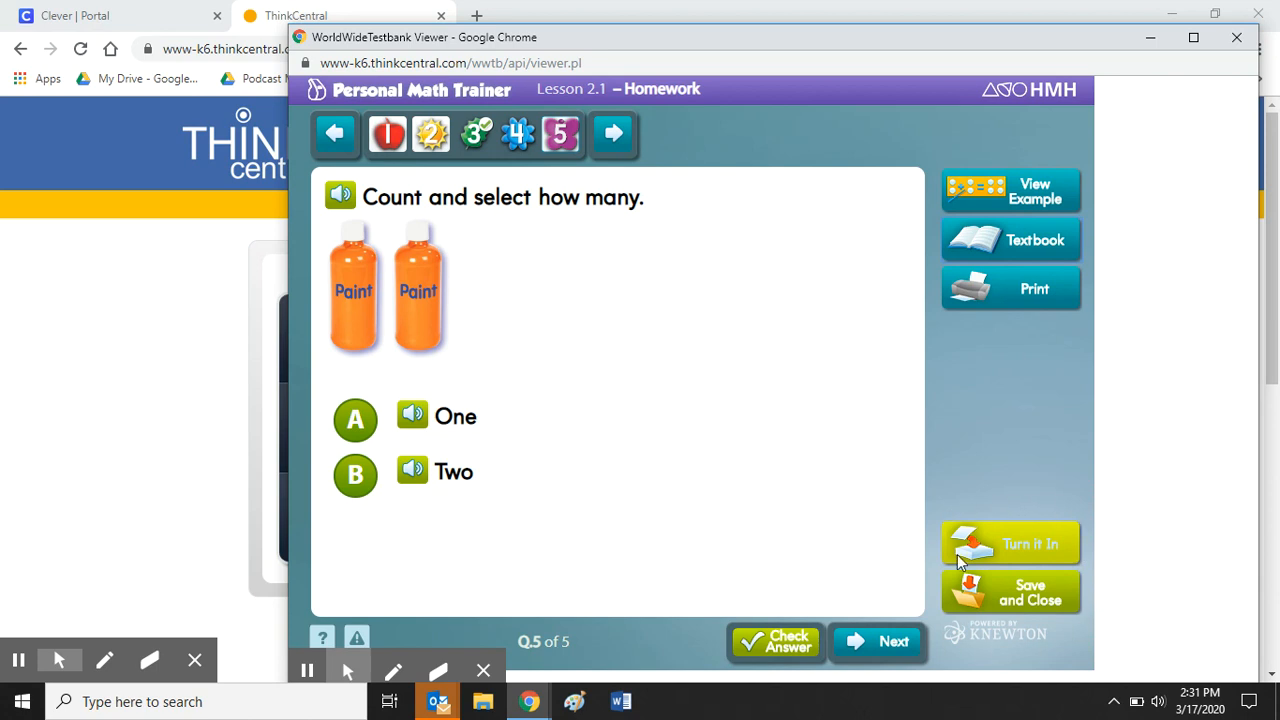
mouse_move(1044, 610)
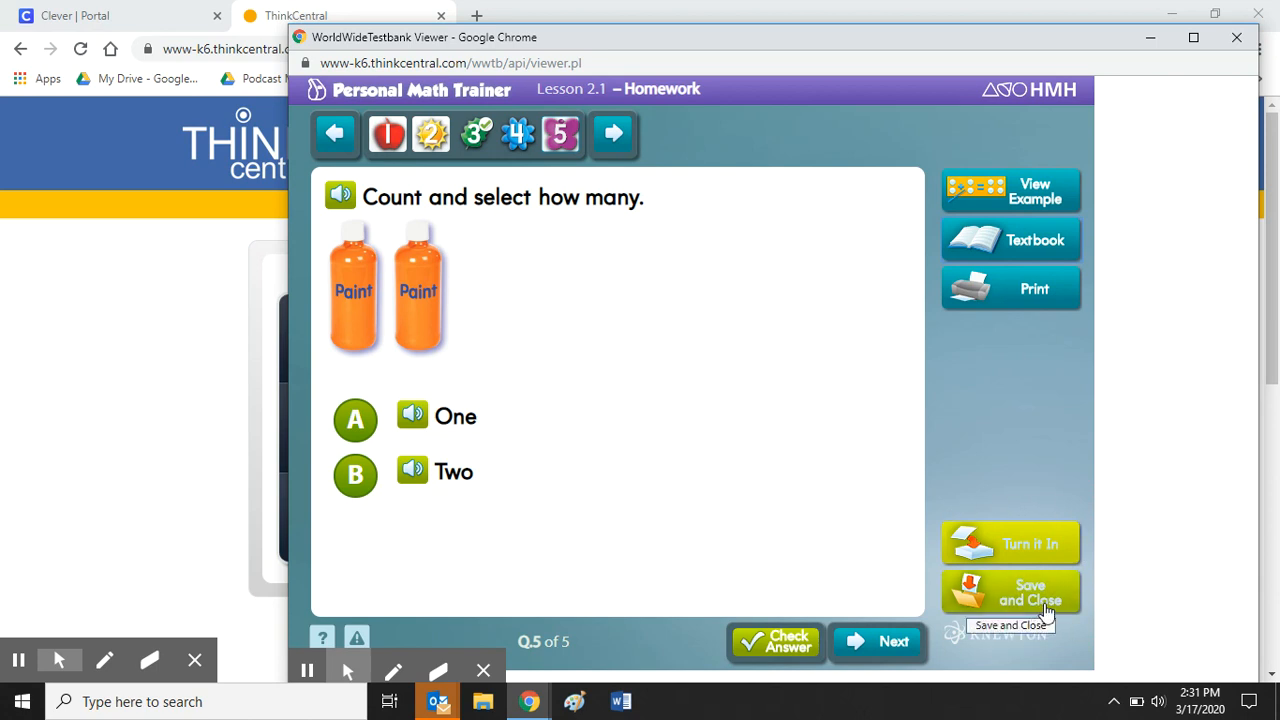
mouse_move(1036, 560)
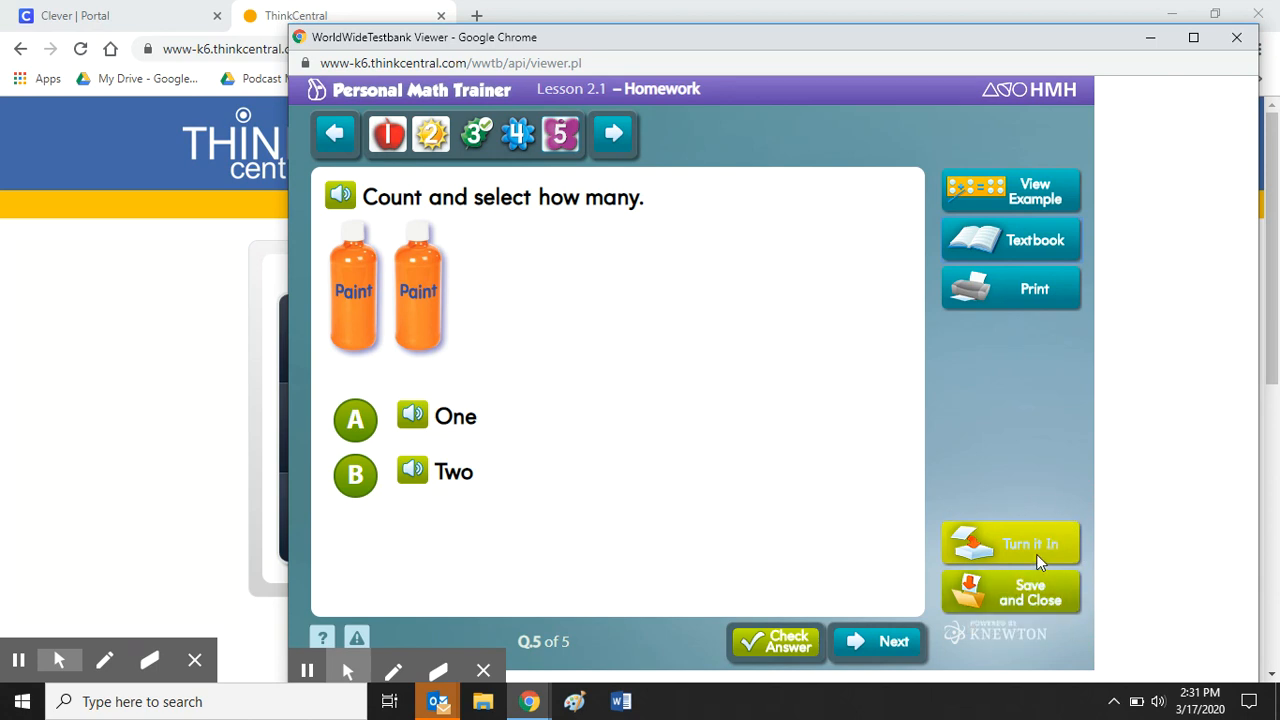
mouse_move(1050, 558)
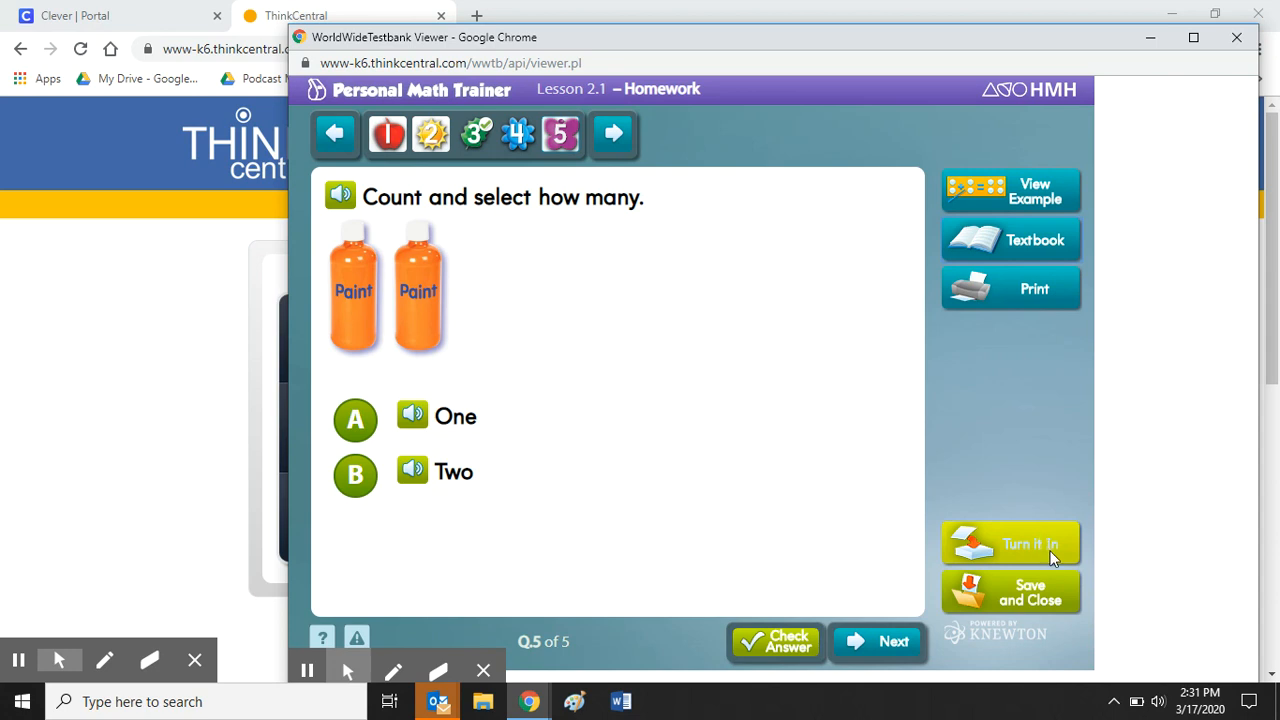
mouse_move(788, 384)
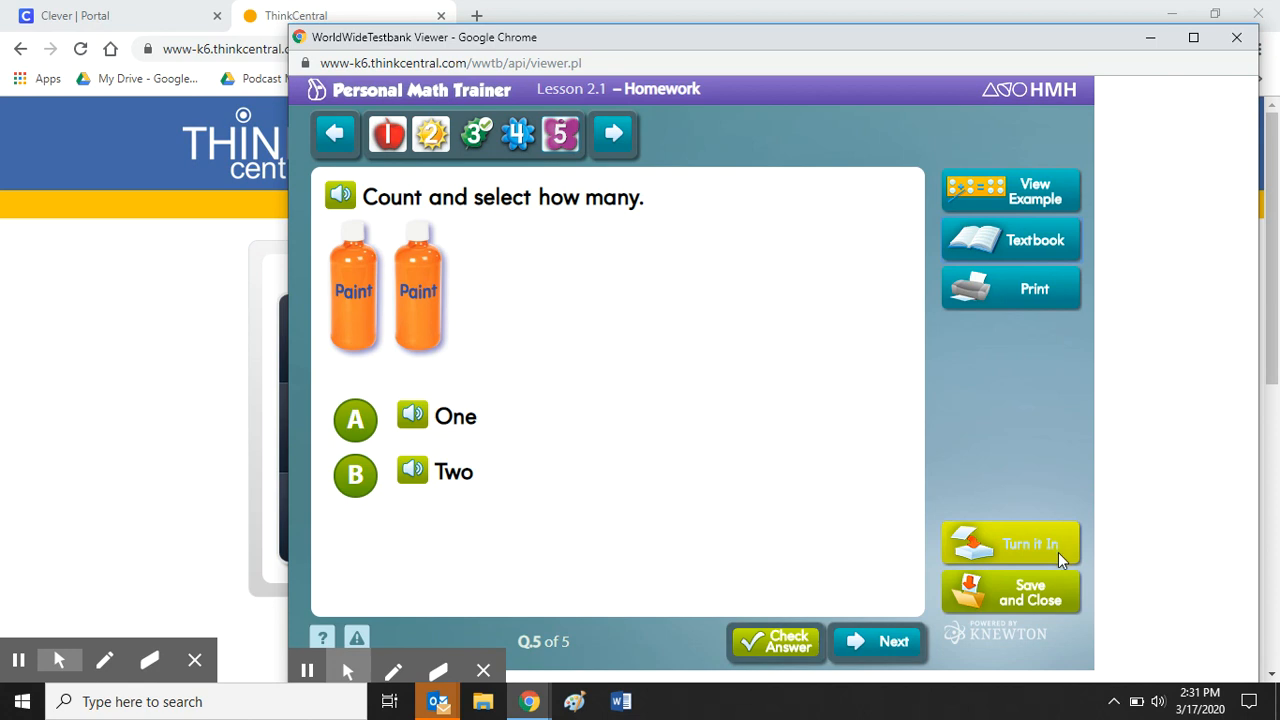
mouse_move(1050, 564)
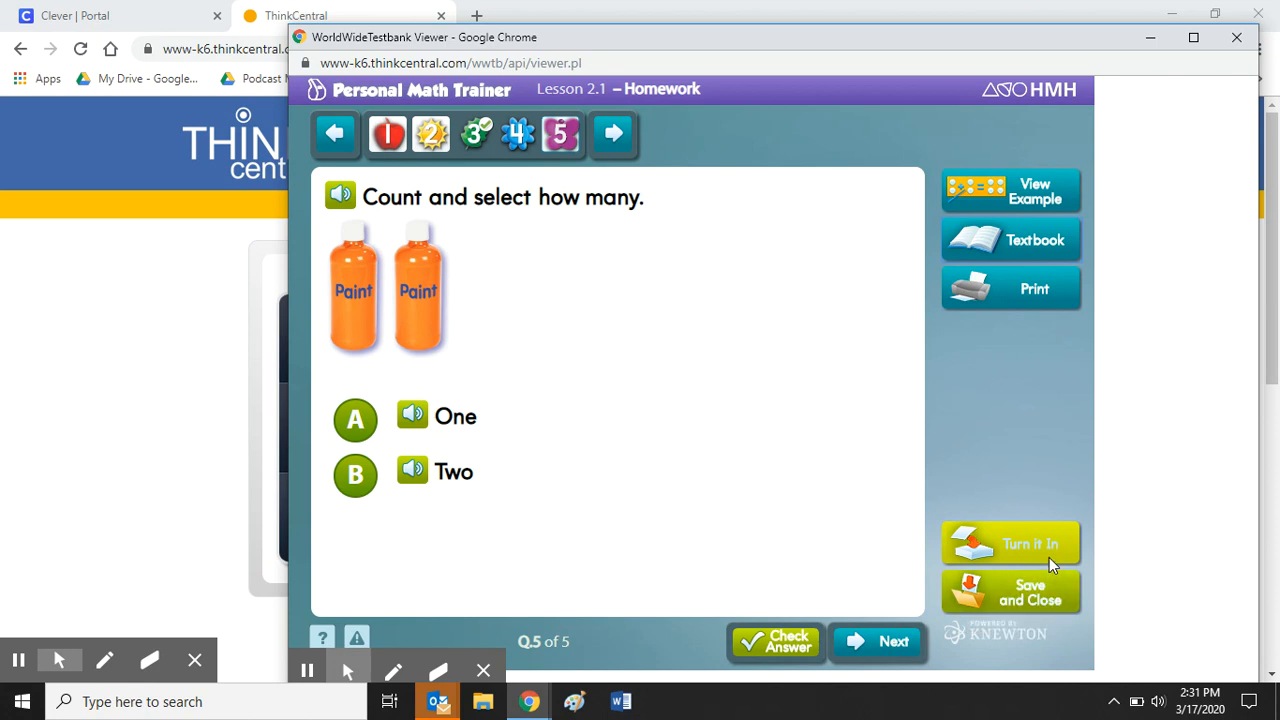
mouse_move(1032, 538)
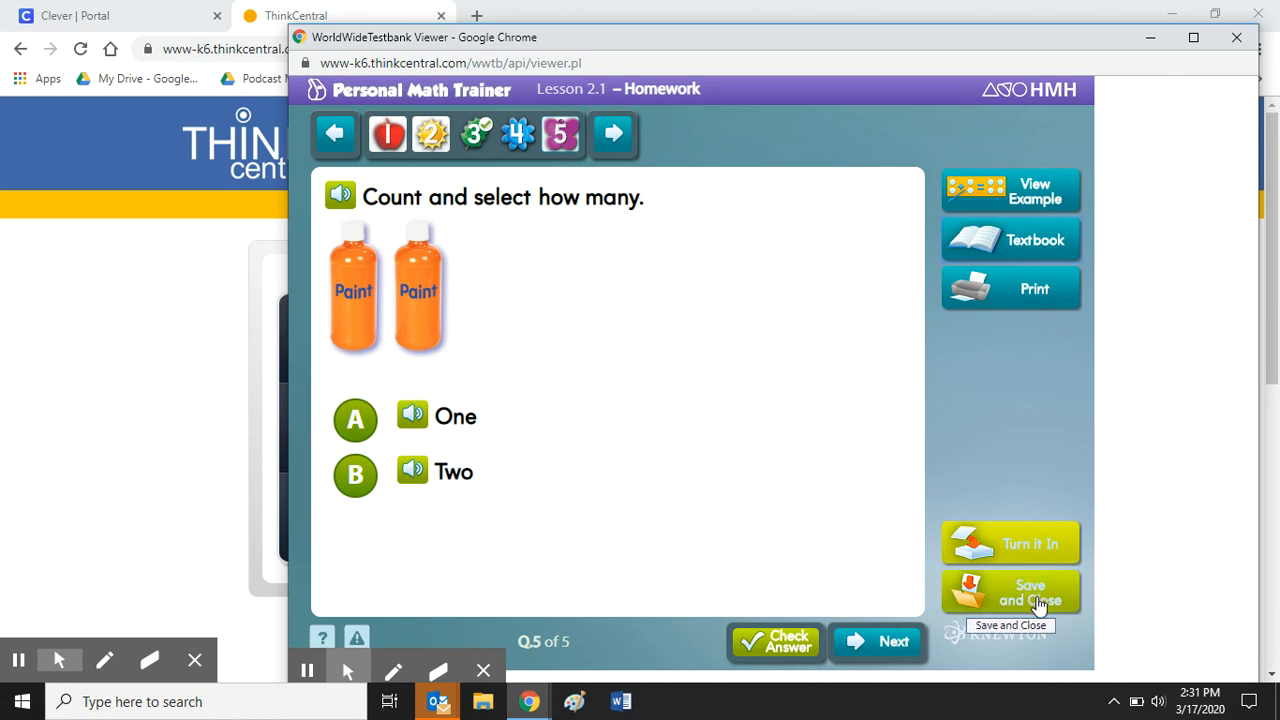
mouse_move(786, 436)
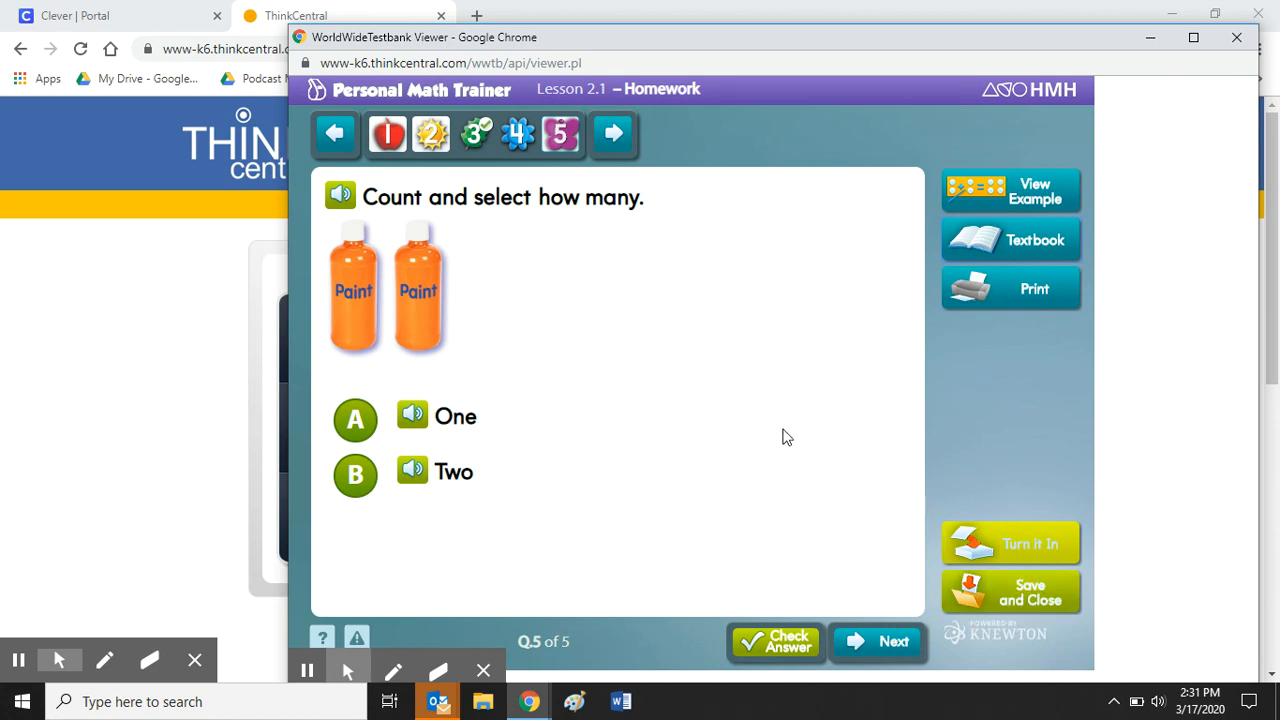
mouse_move(768, 388)
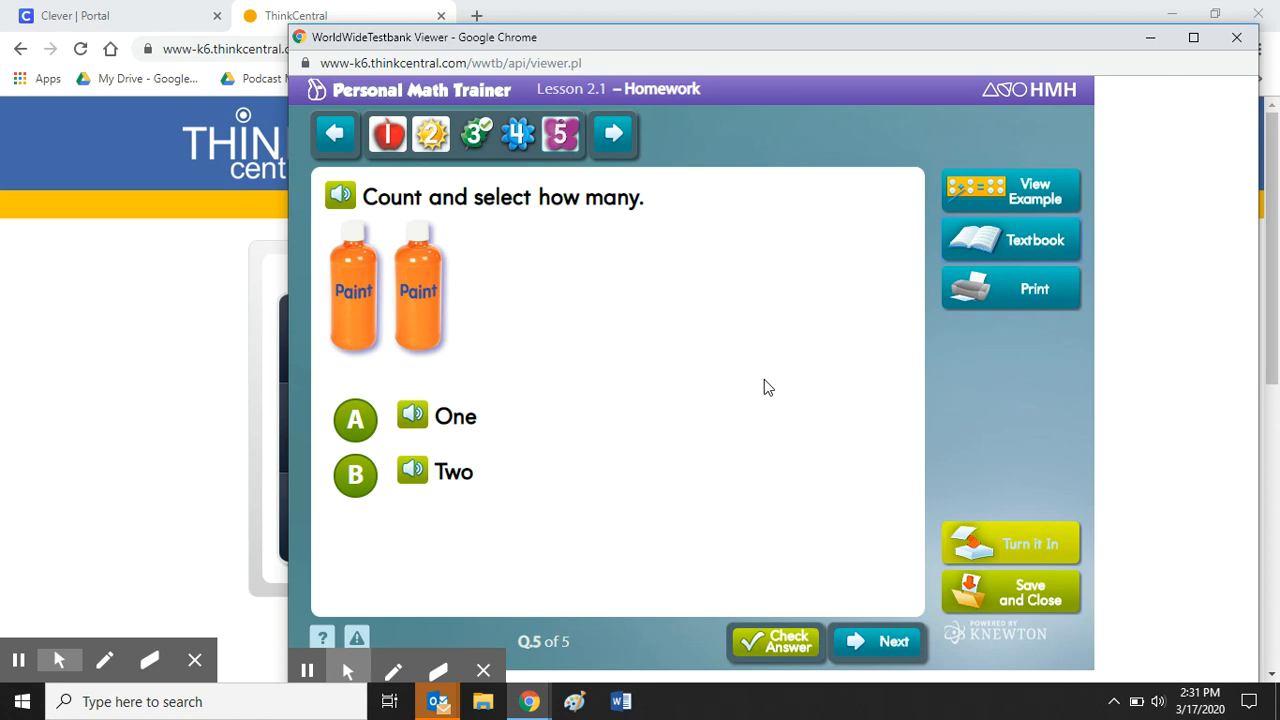